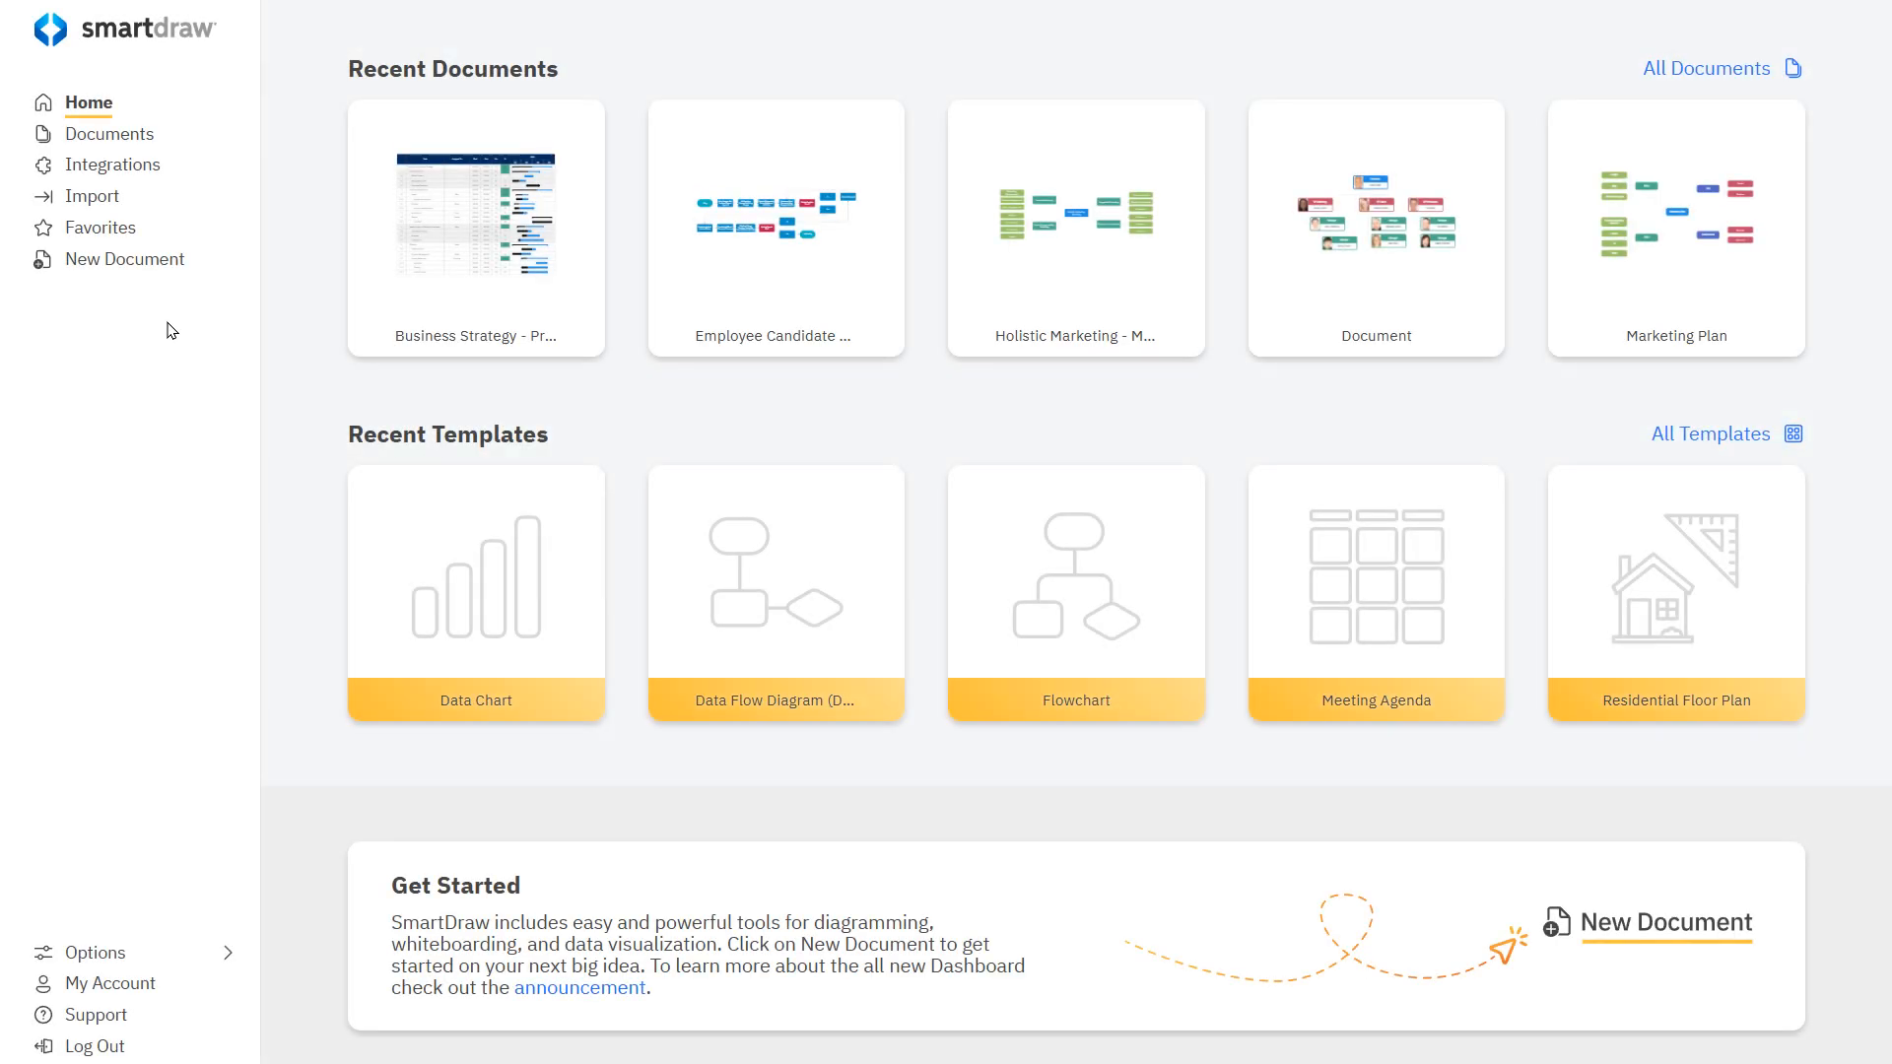
- Start a new document and filter the template gallery to the Elevations category
left_click(122, 259)
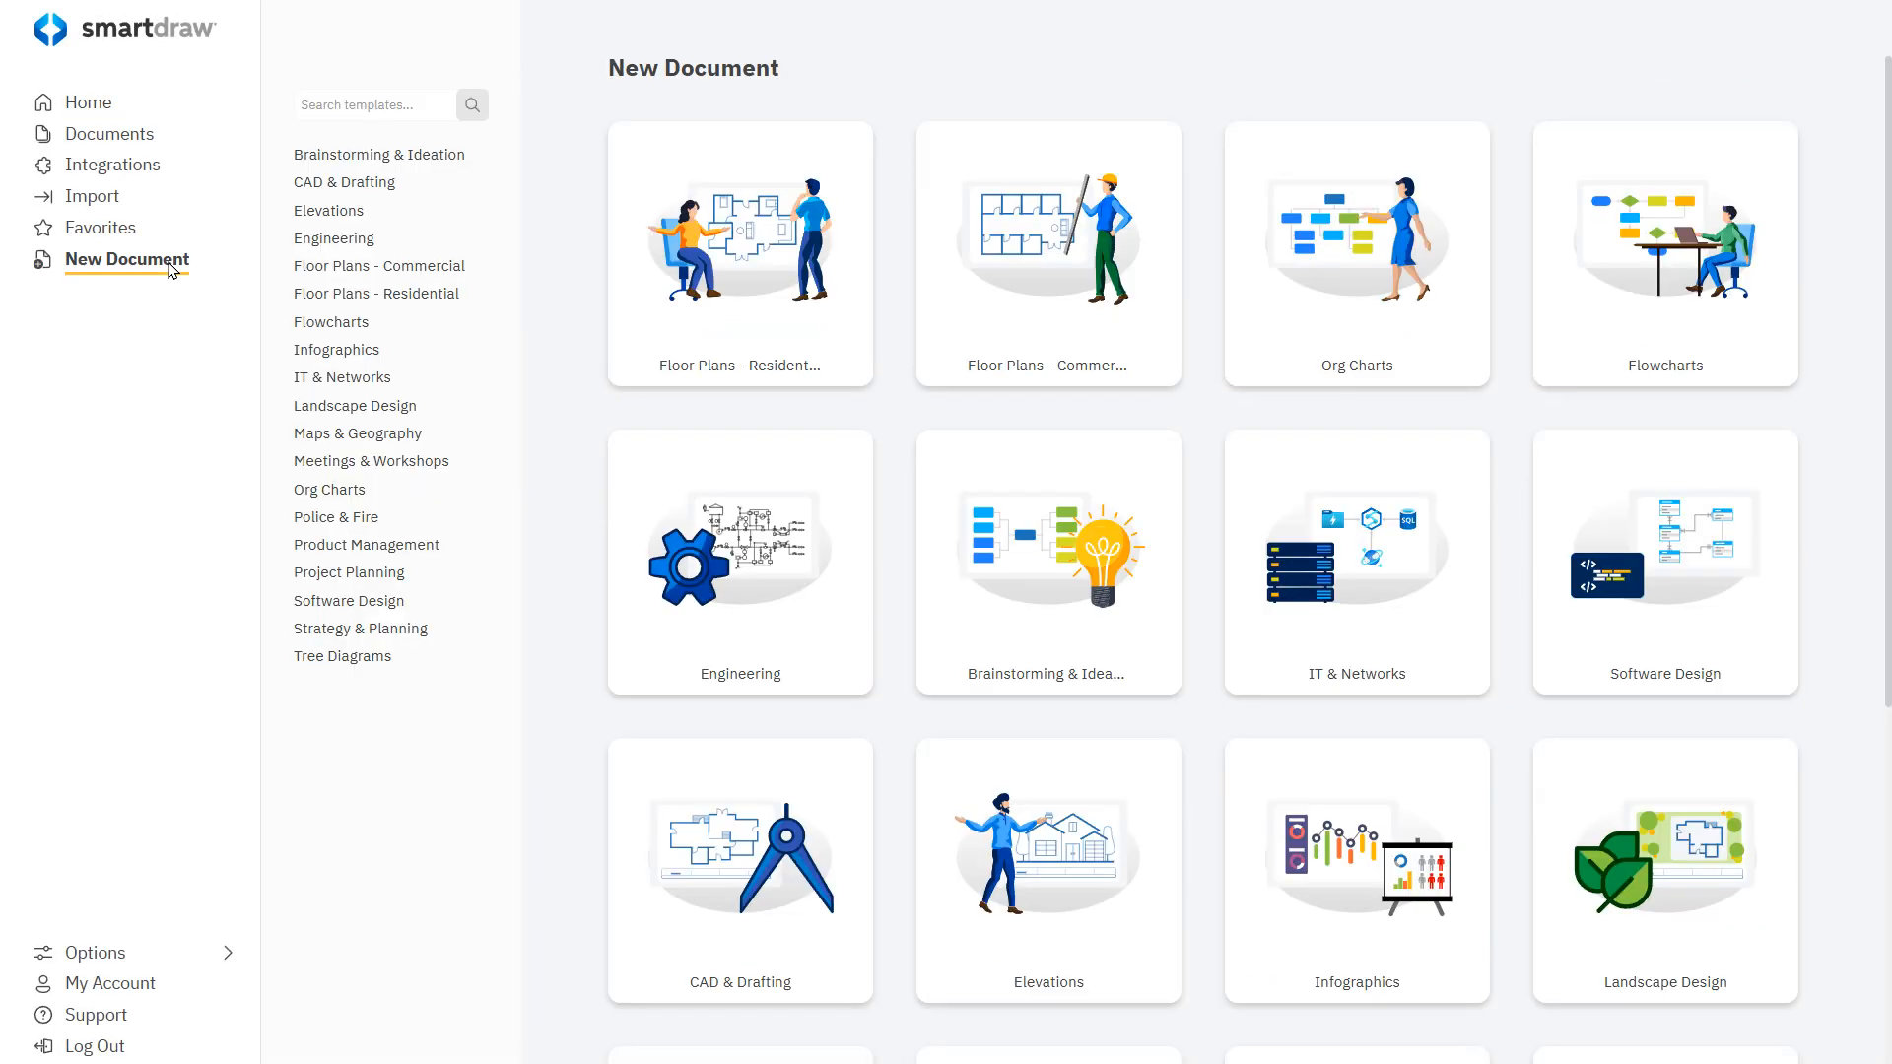
mouse_move(328, 210)
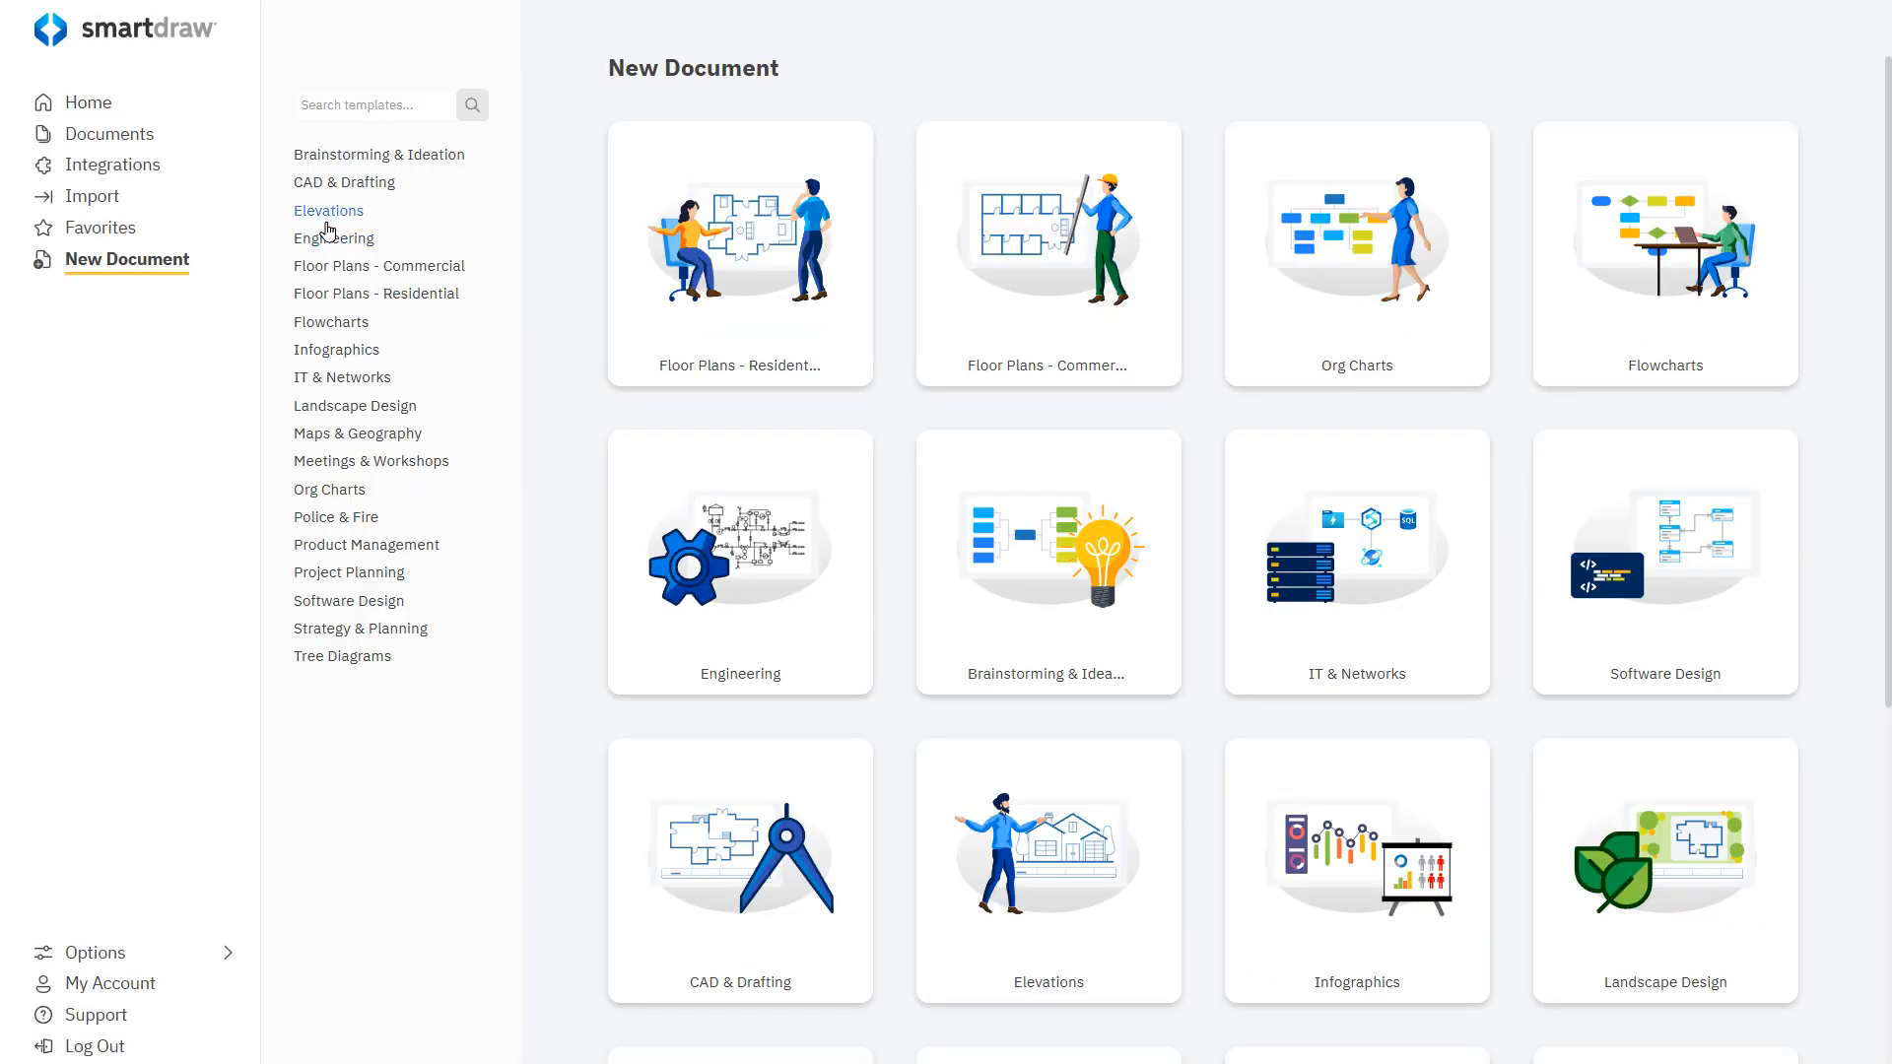
left_click(328, 209)
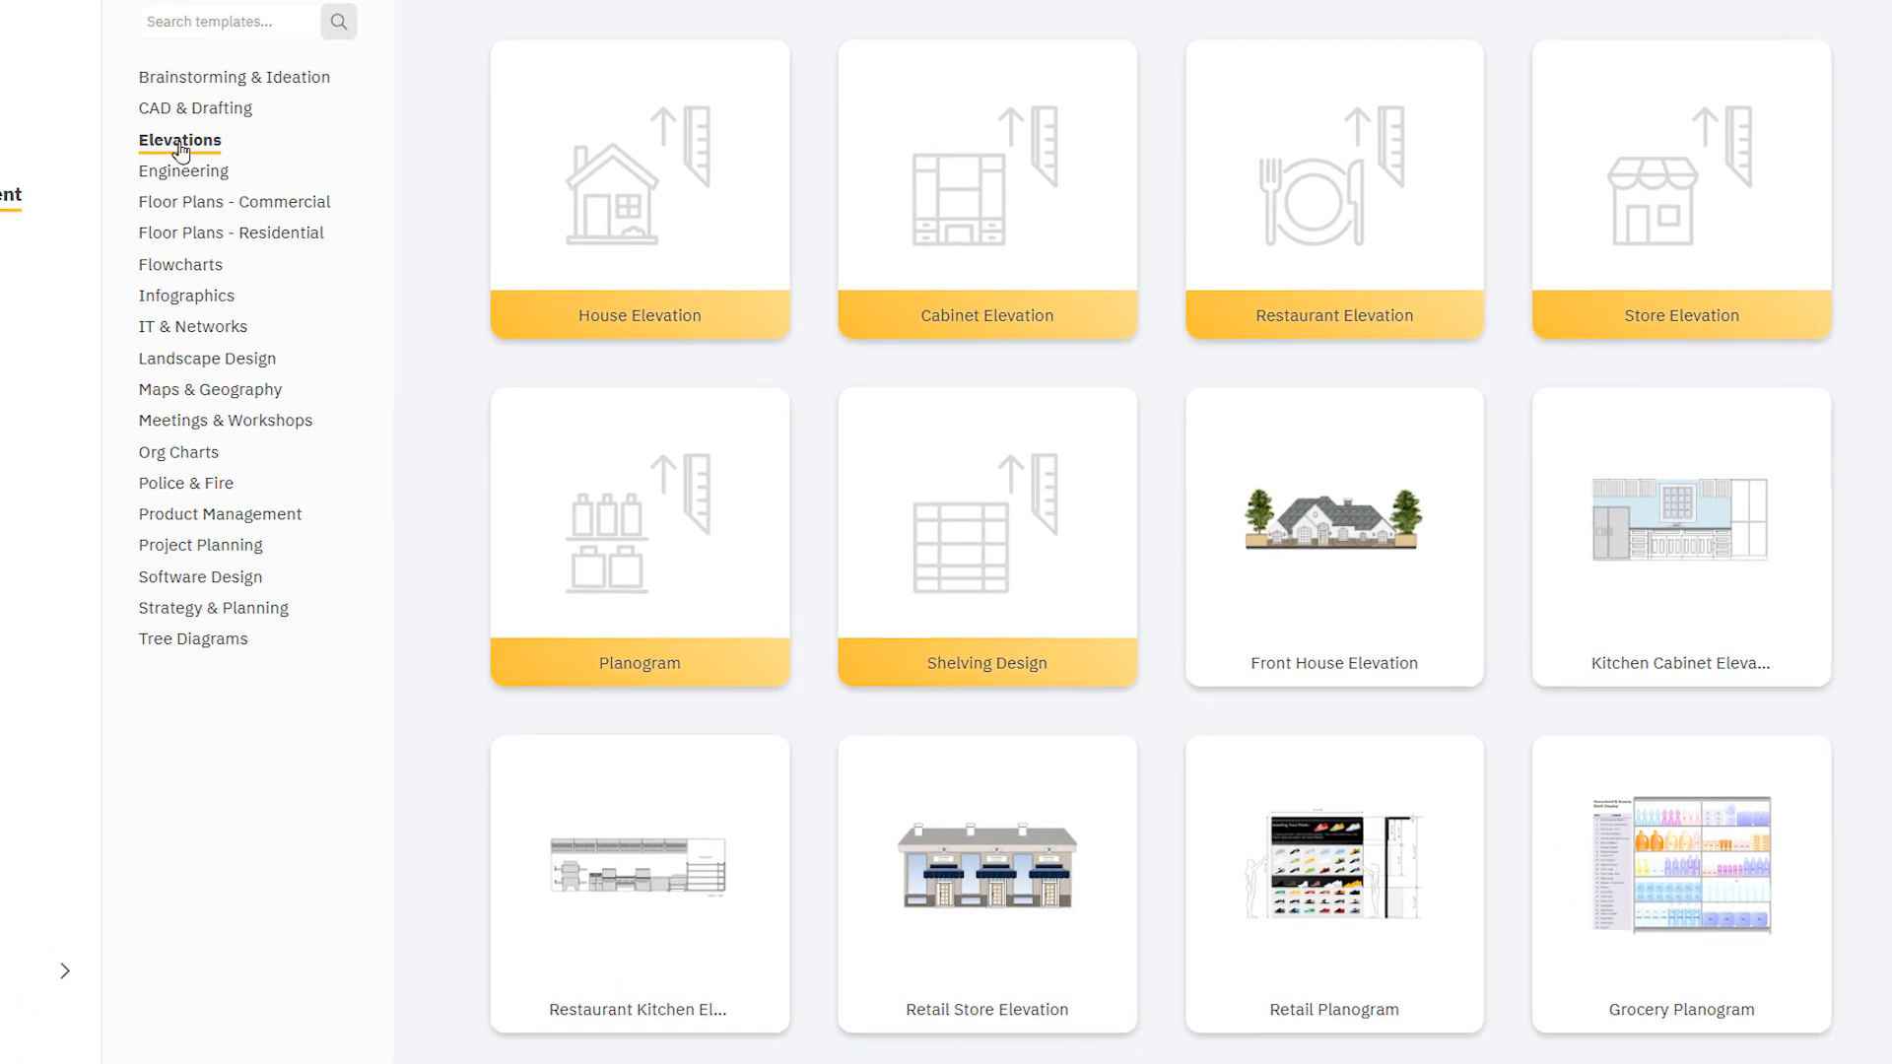
mouse_move(638, 193)
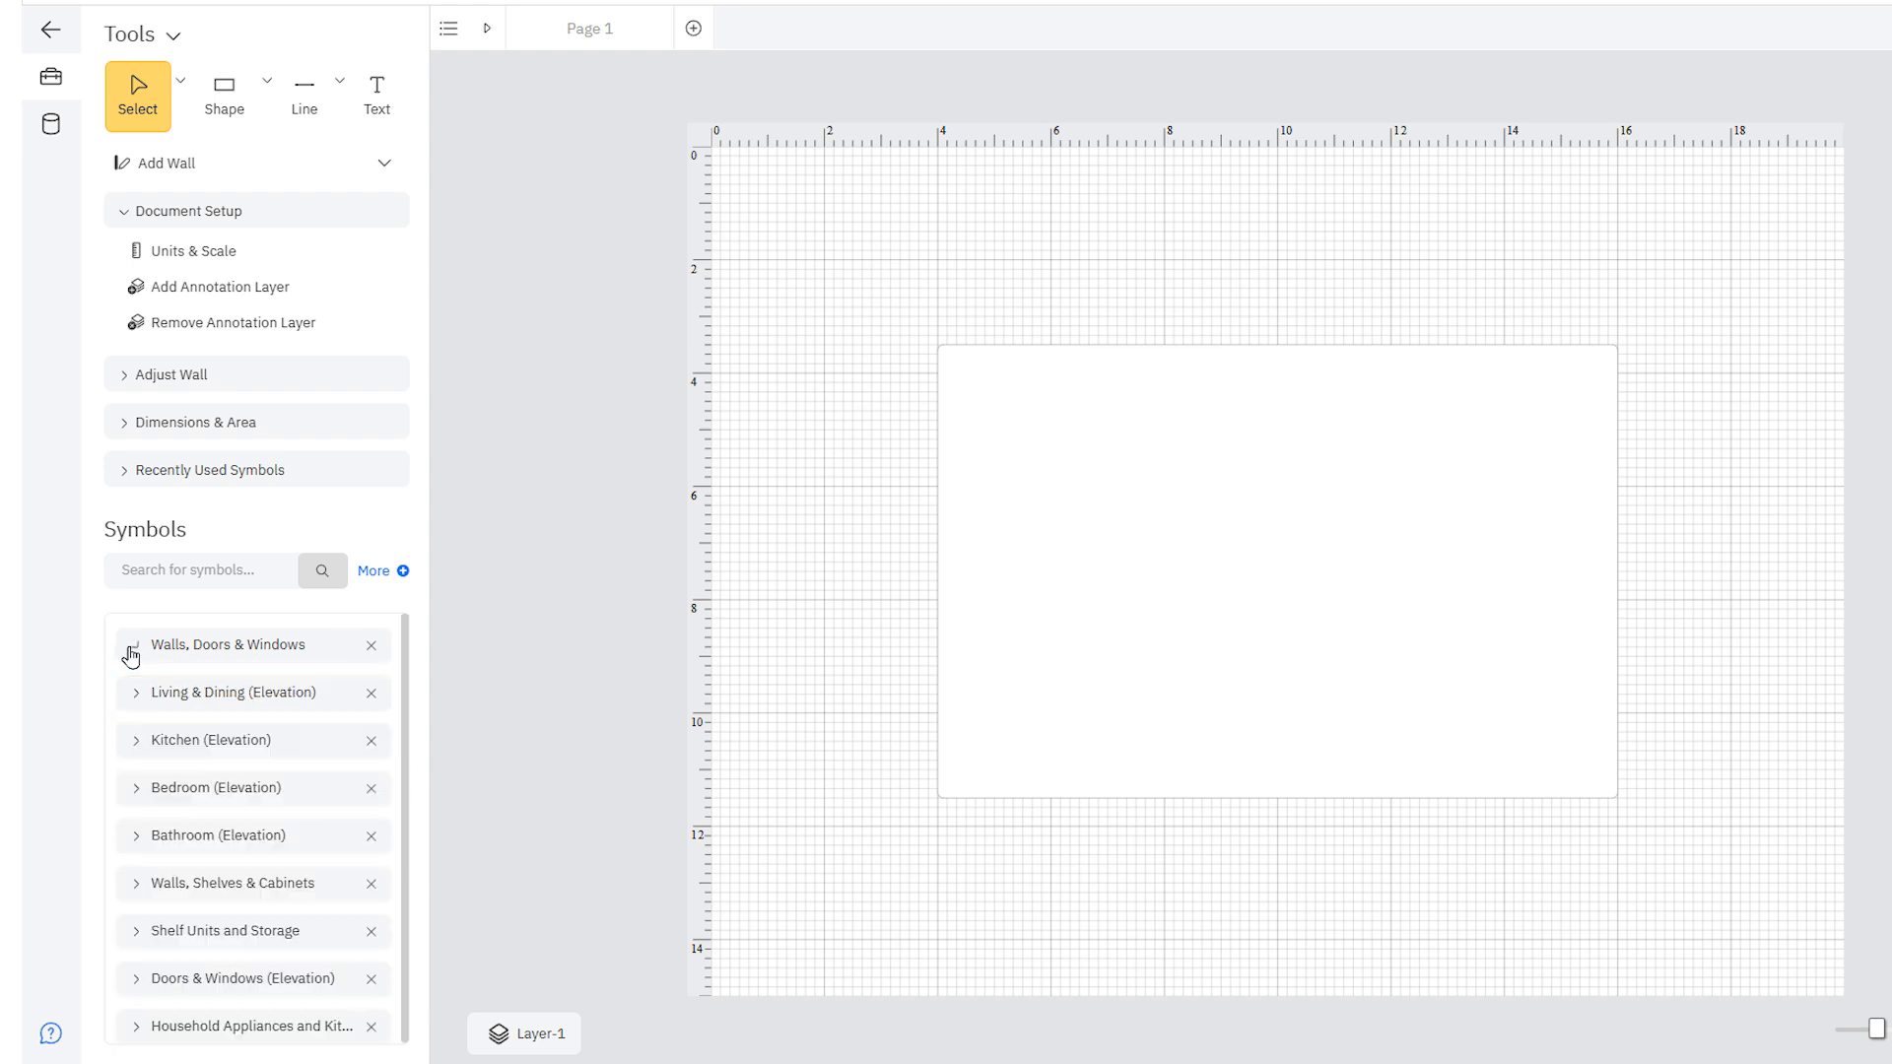
- Browse the Kitchen (Elevation) library, search 'table', and add the Living & Dining (Elevation) library
left_click(232, 692)
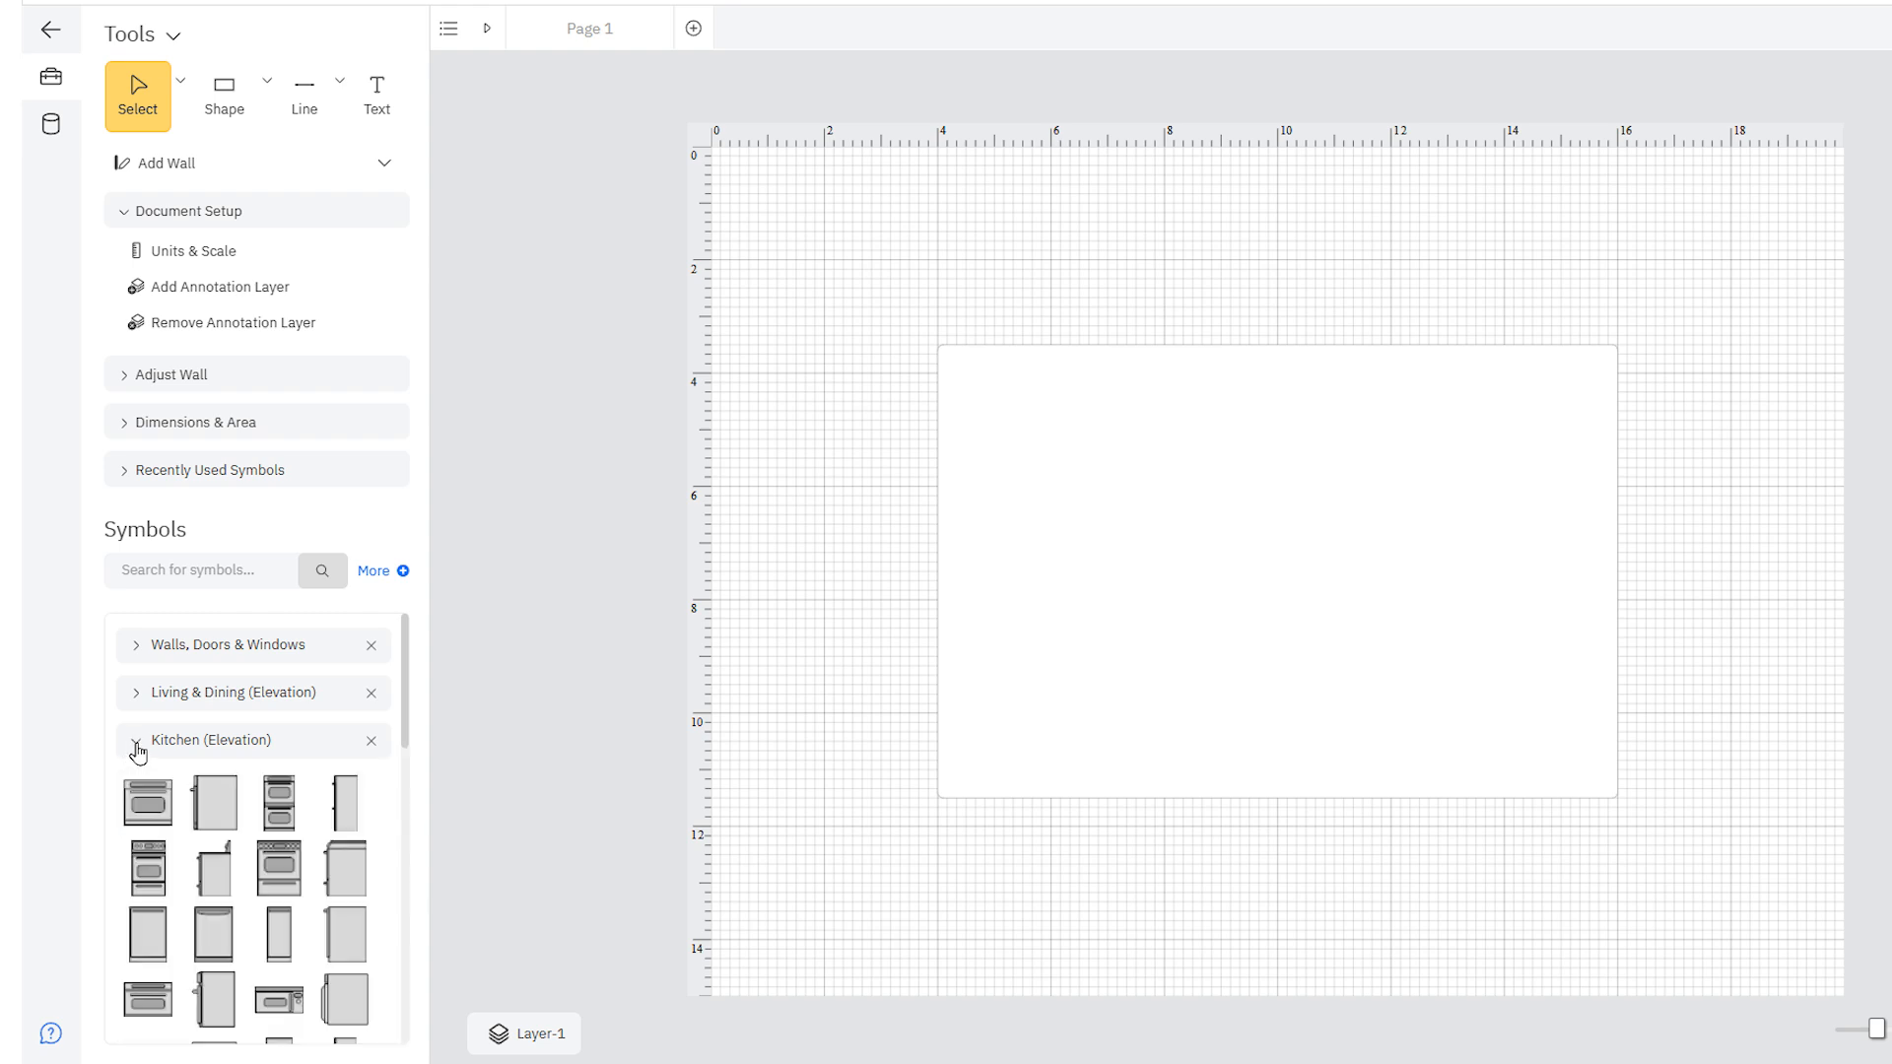
left_click(136, 740)
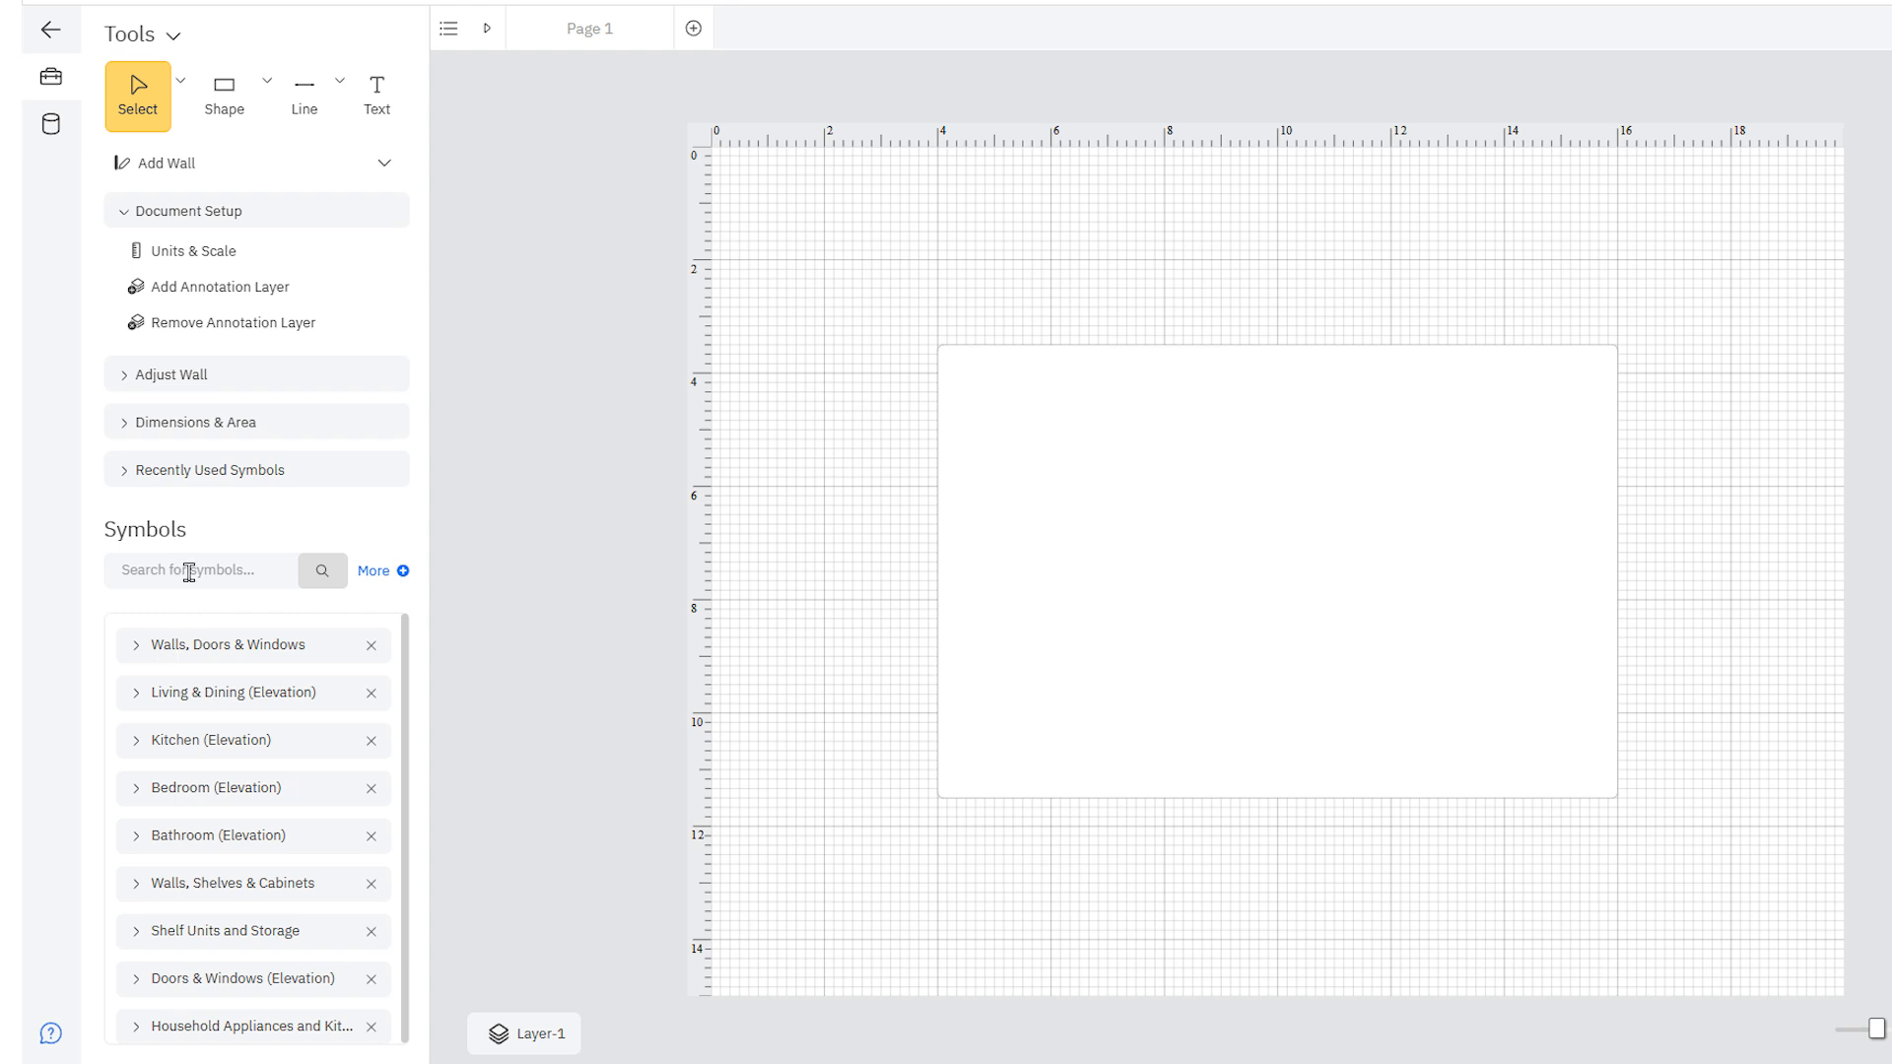
type("table")
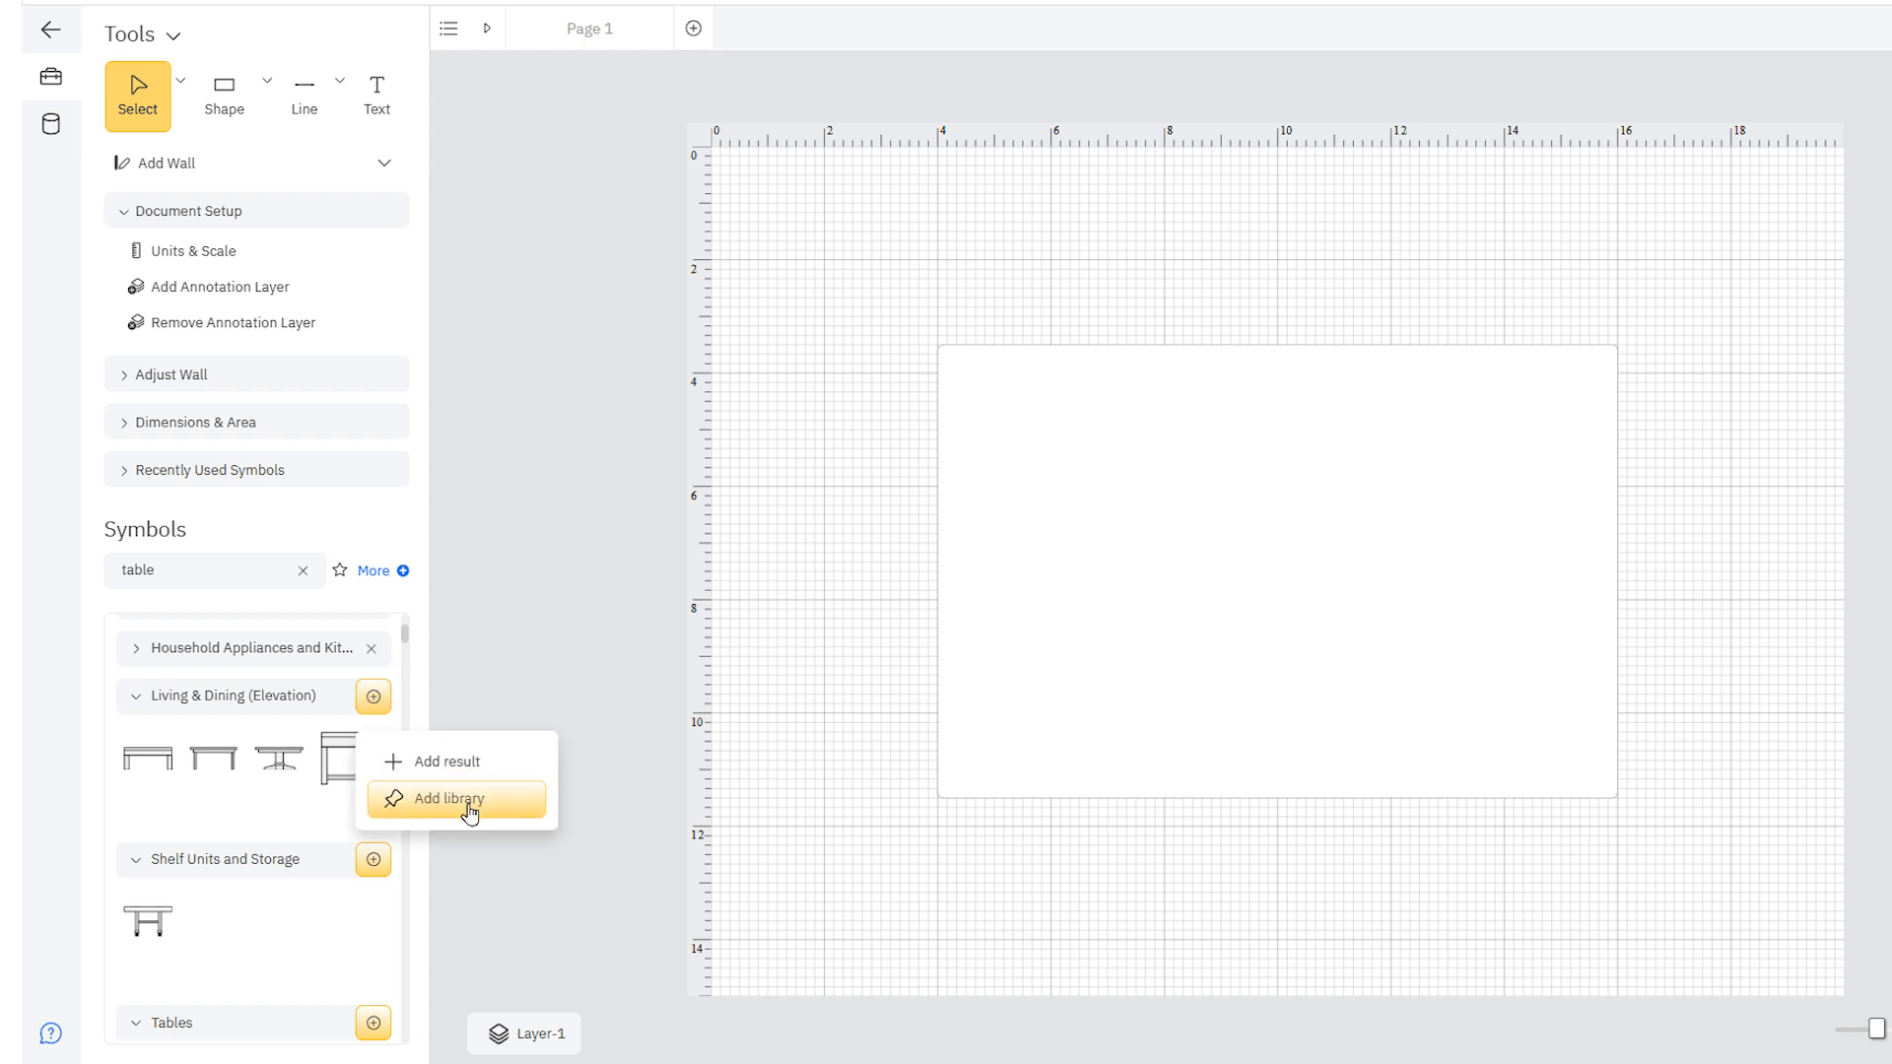
left_click(446, 799)
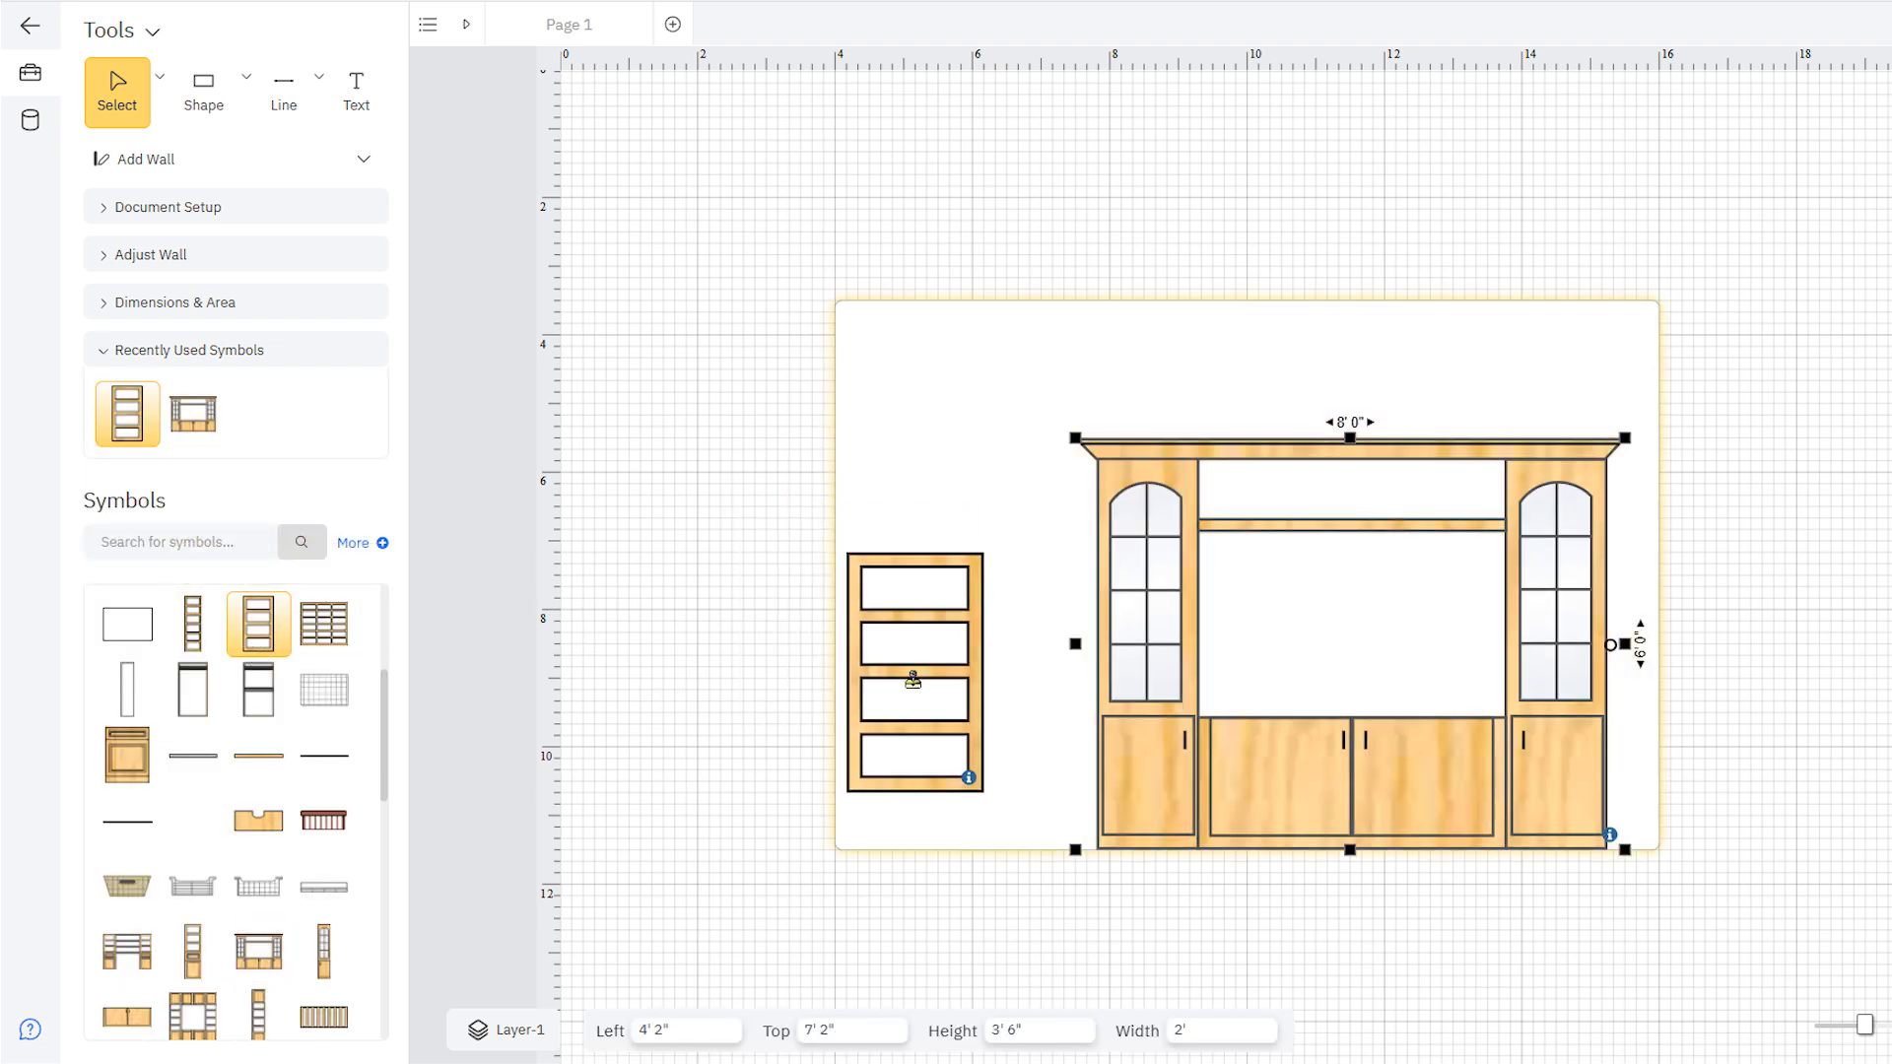
- Drag the shelf unit onto the floor line left of the entertainment center, 3' 10" tall
left_click_drag(914, 673, 905, 729)
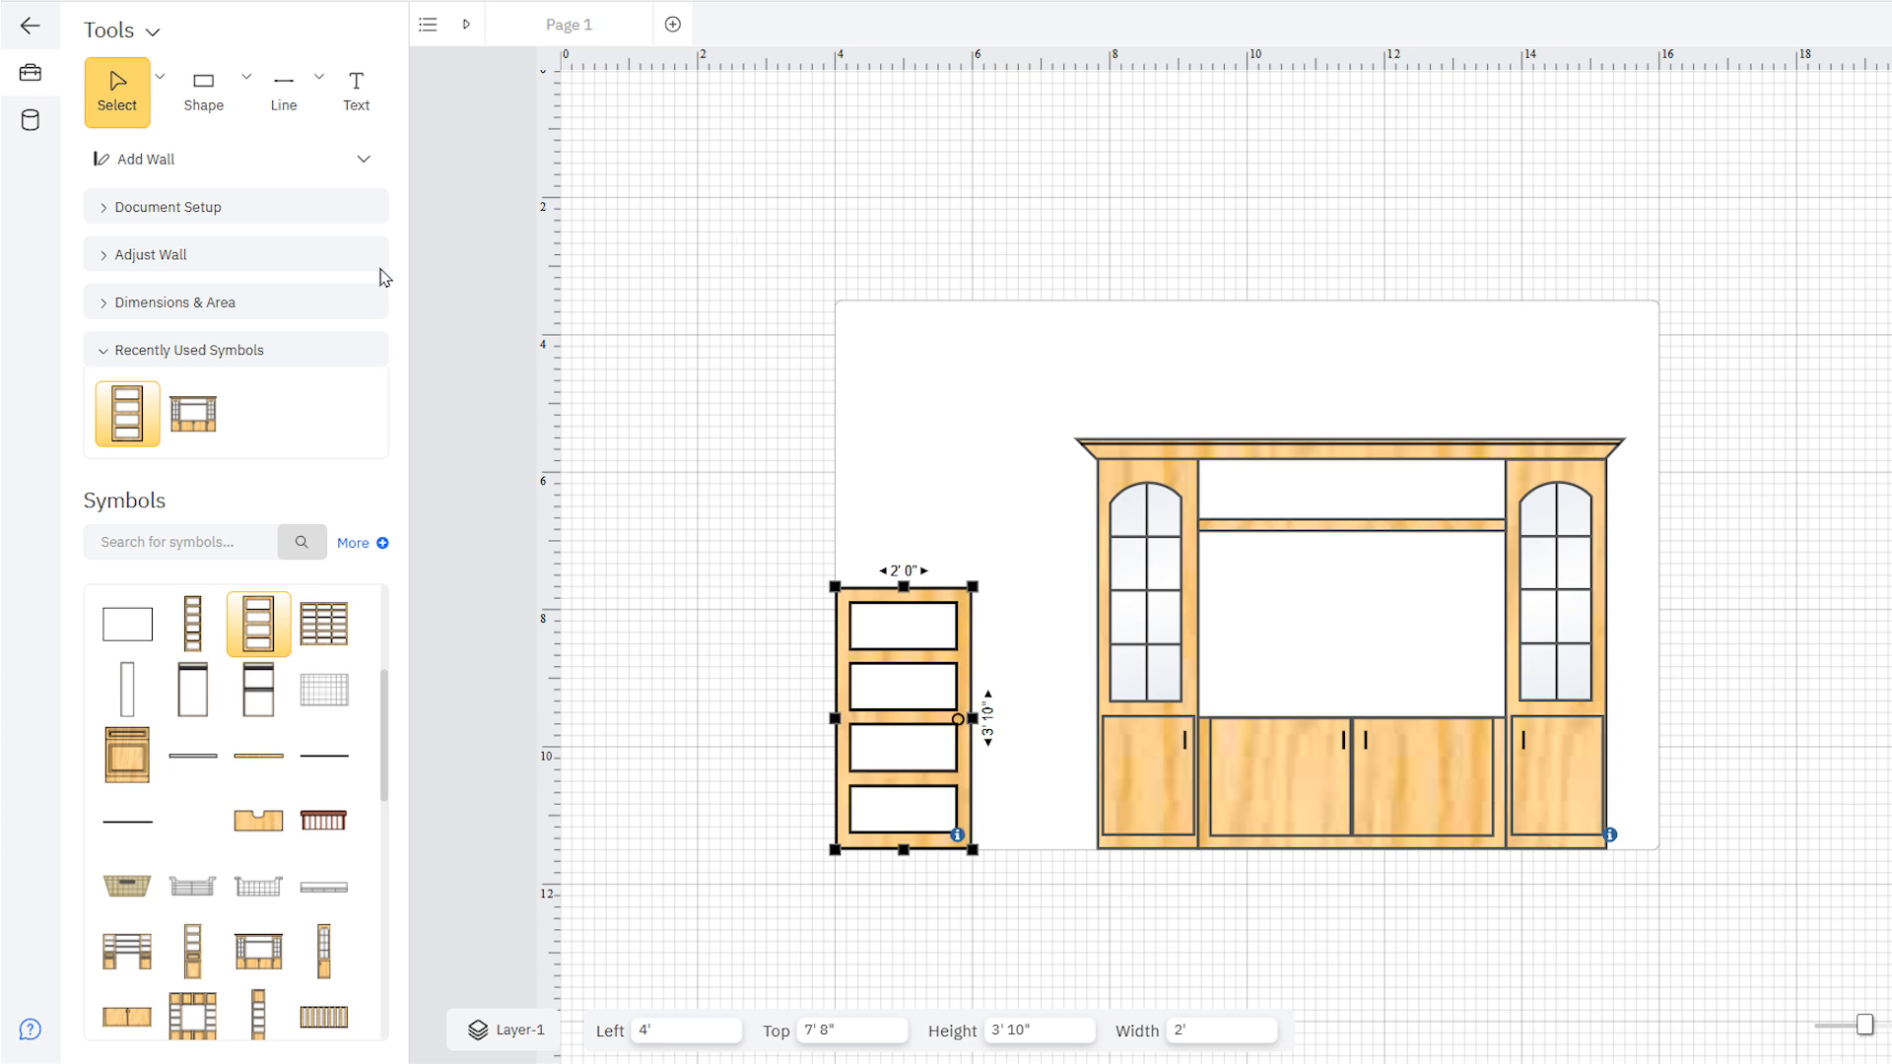
- Turn on Show Dimensions and set a custom drawing scale of 1 inch = 2 feet
left_click(173, 301)
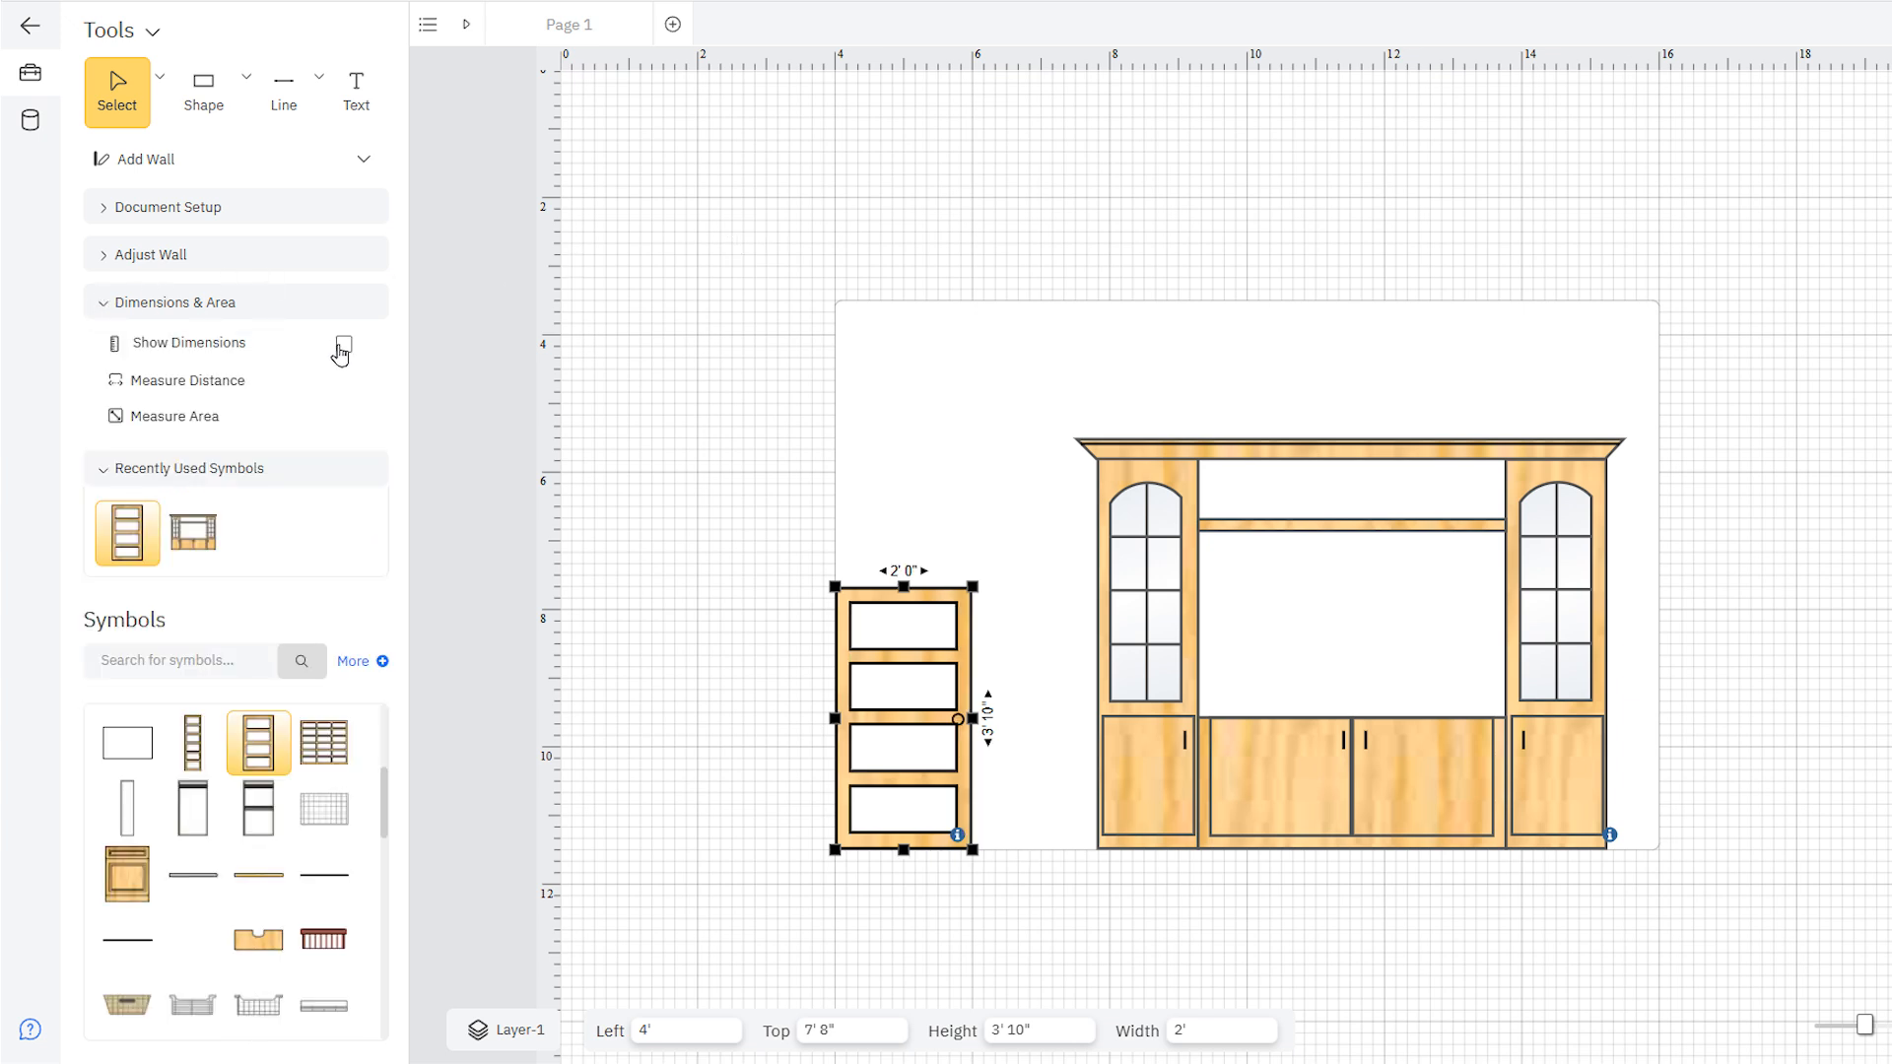
left_click(346, 343)
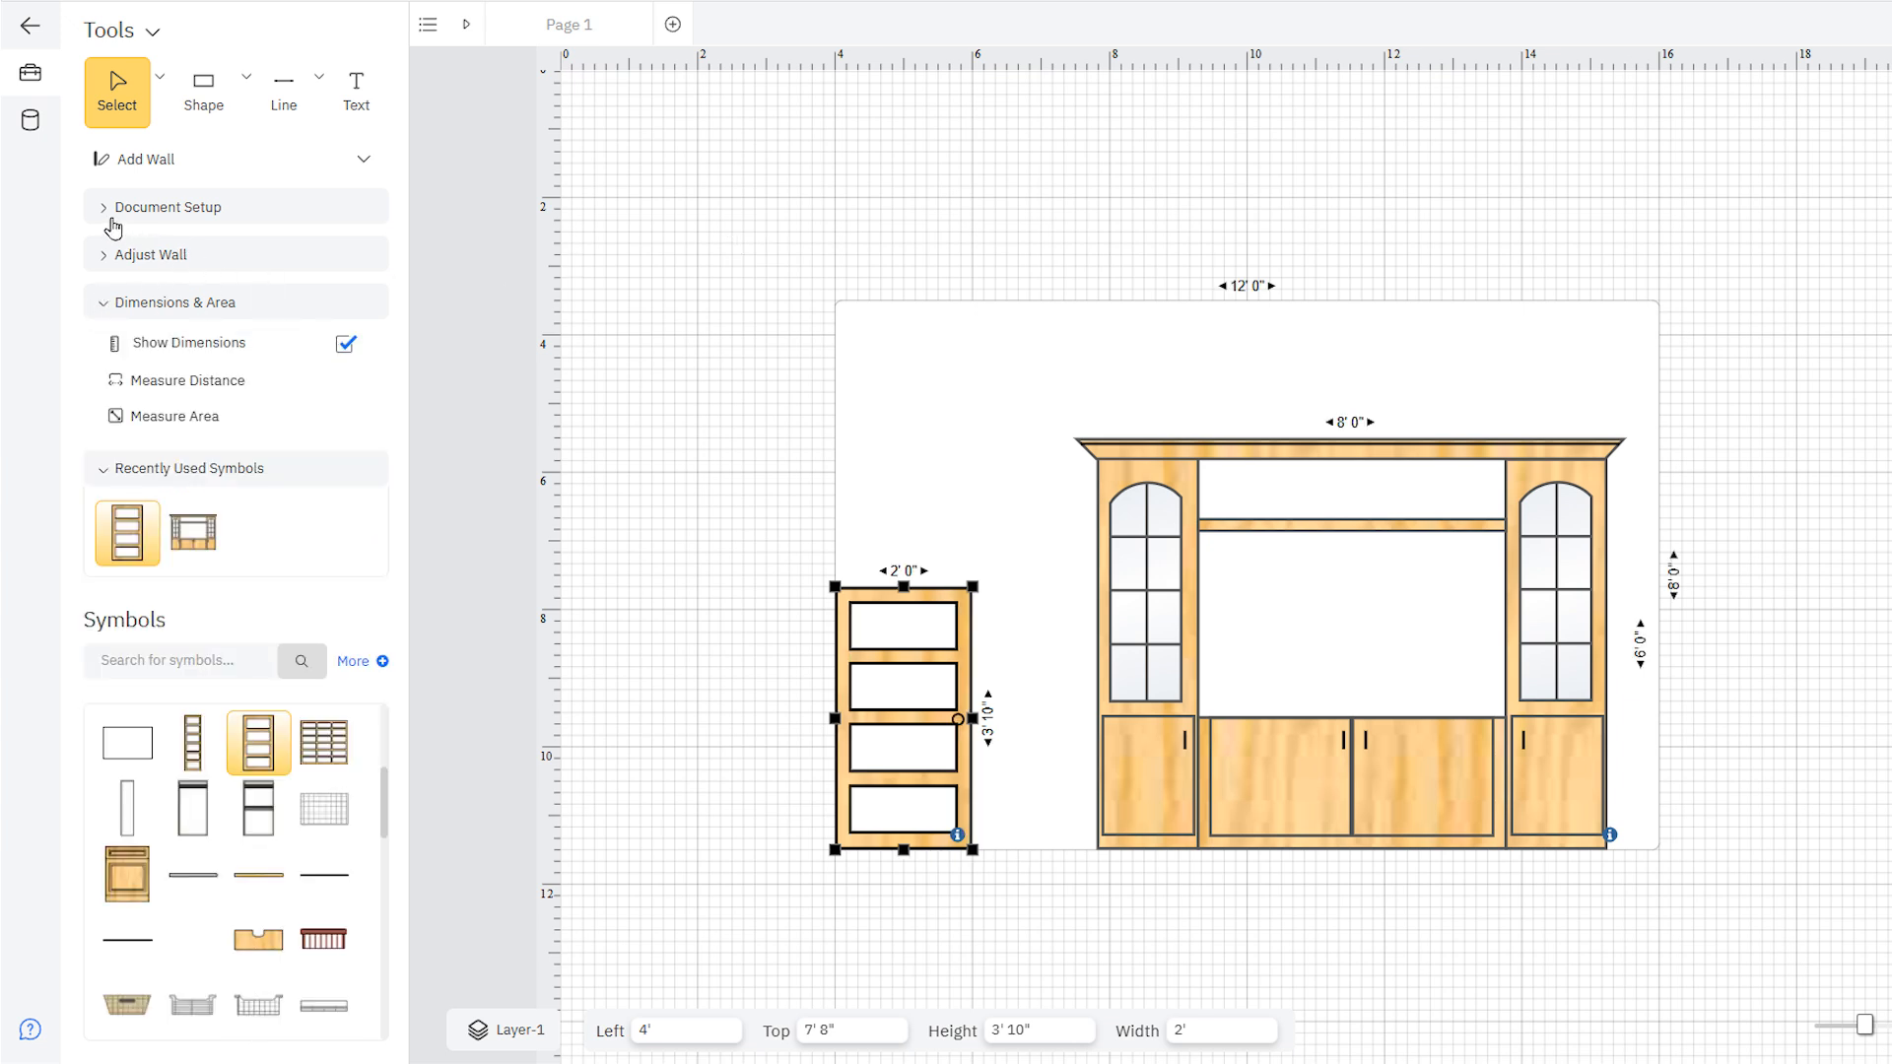
left_click(168, 206)
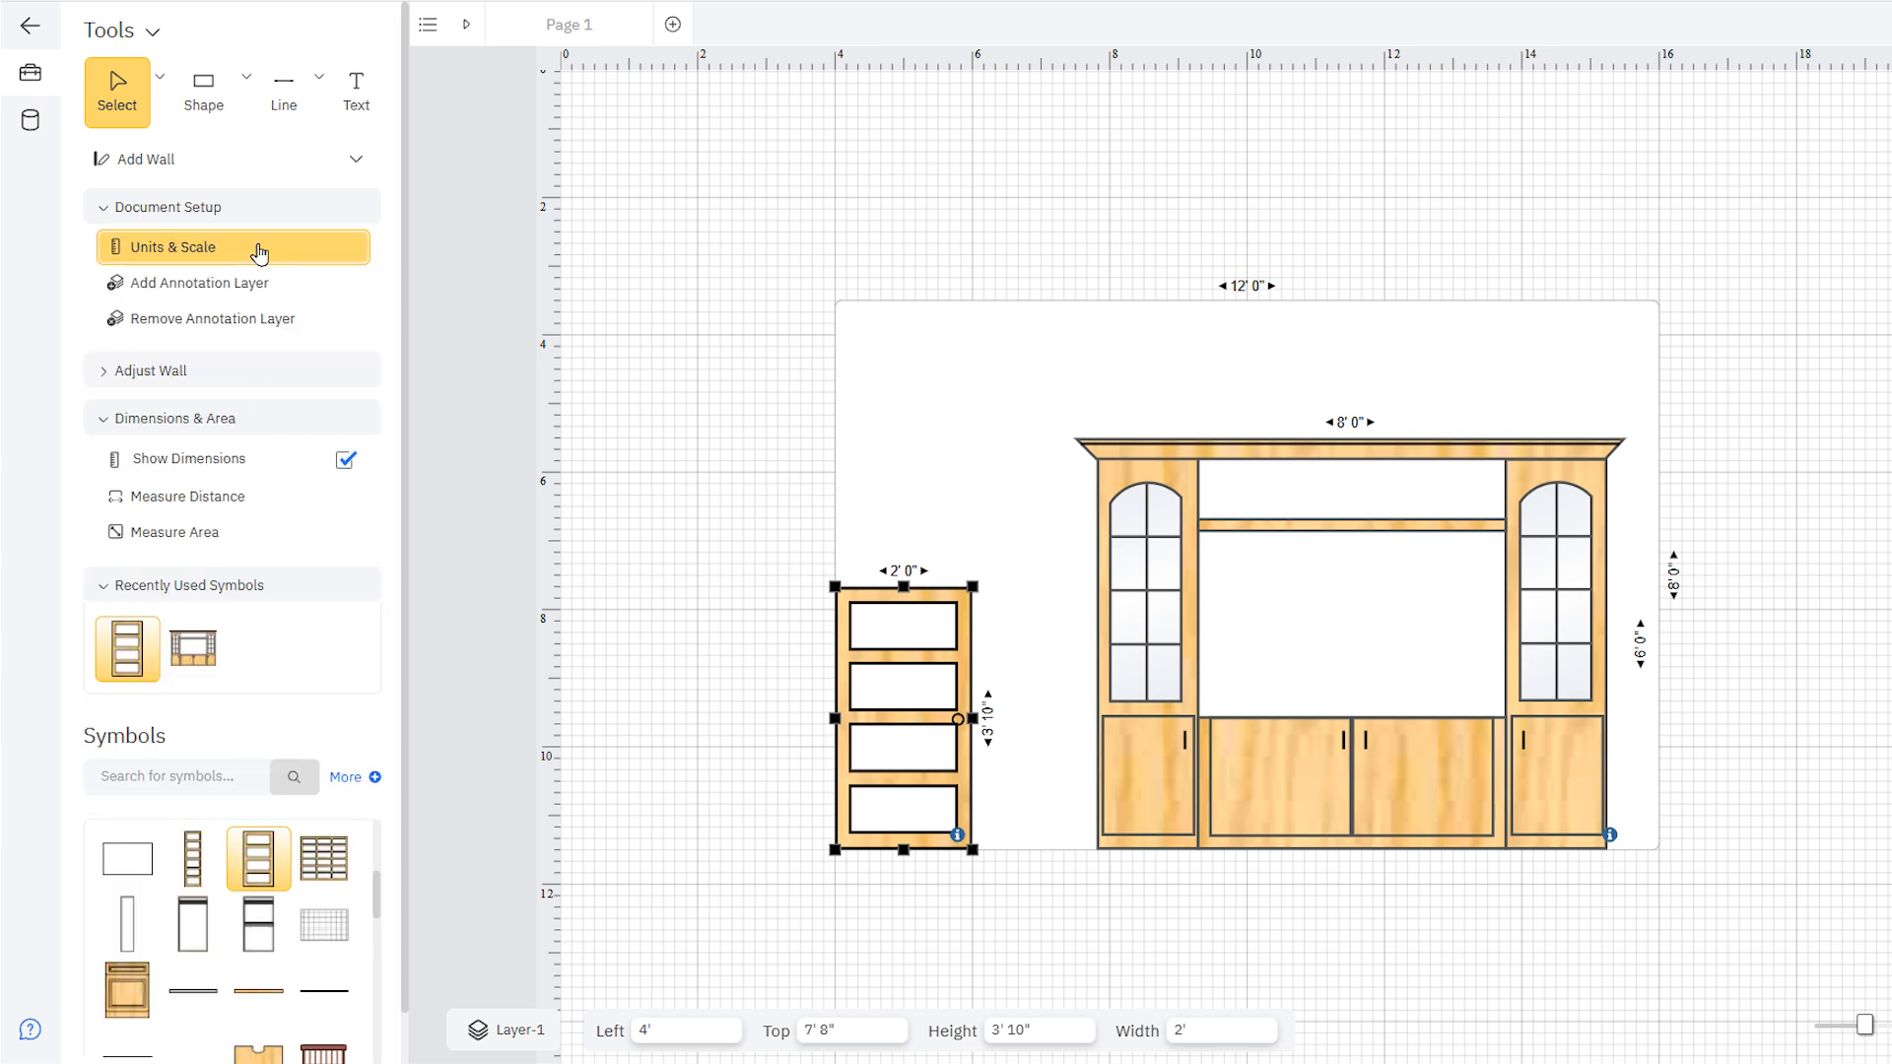
left_click(173, 246)
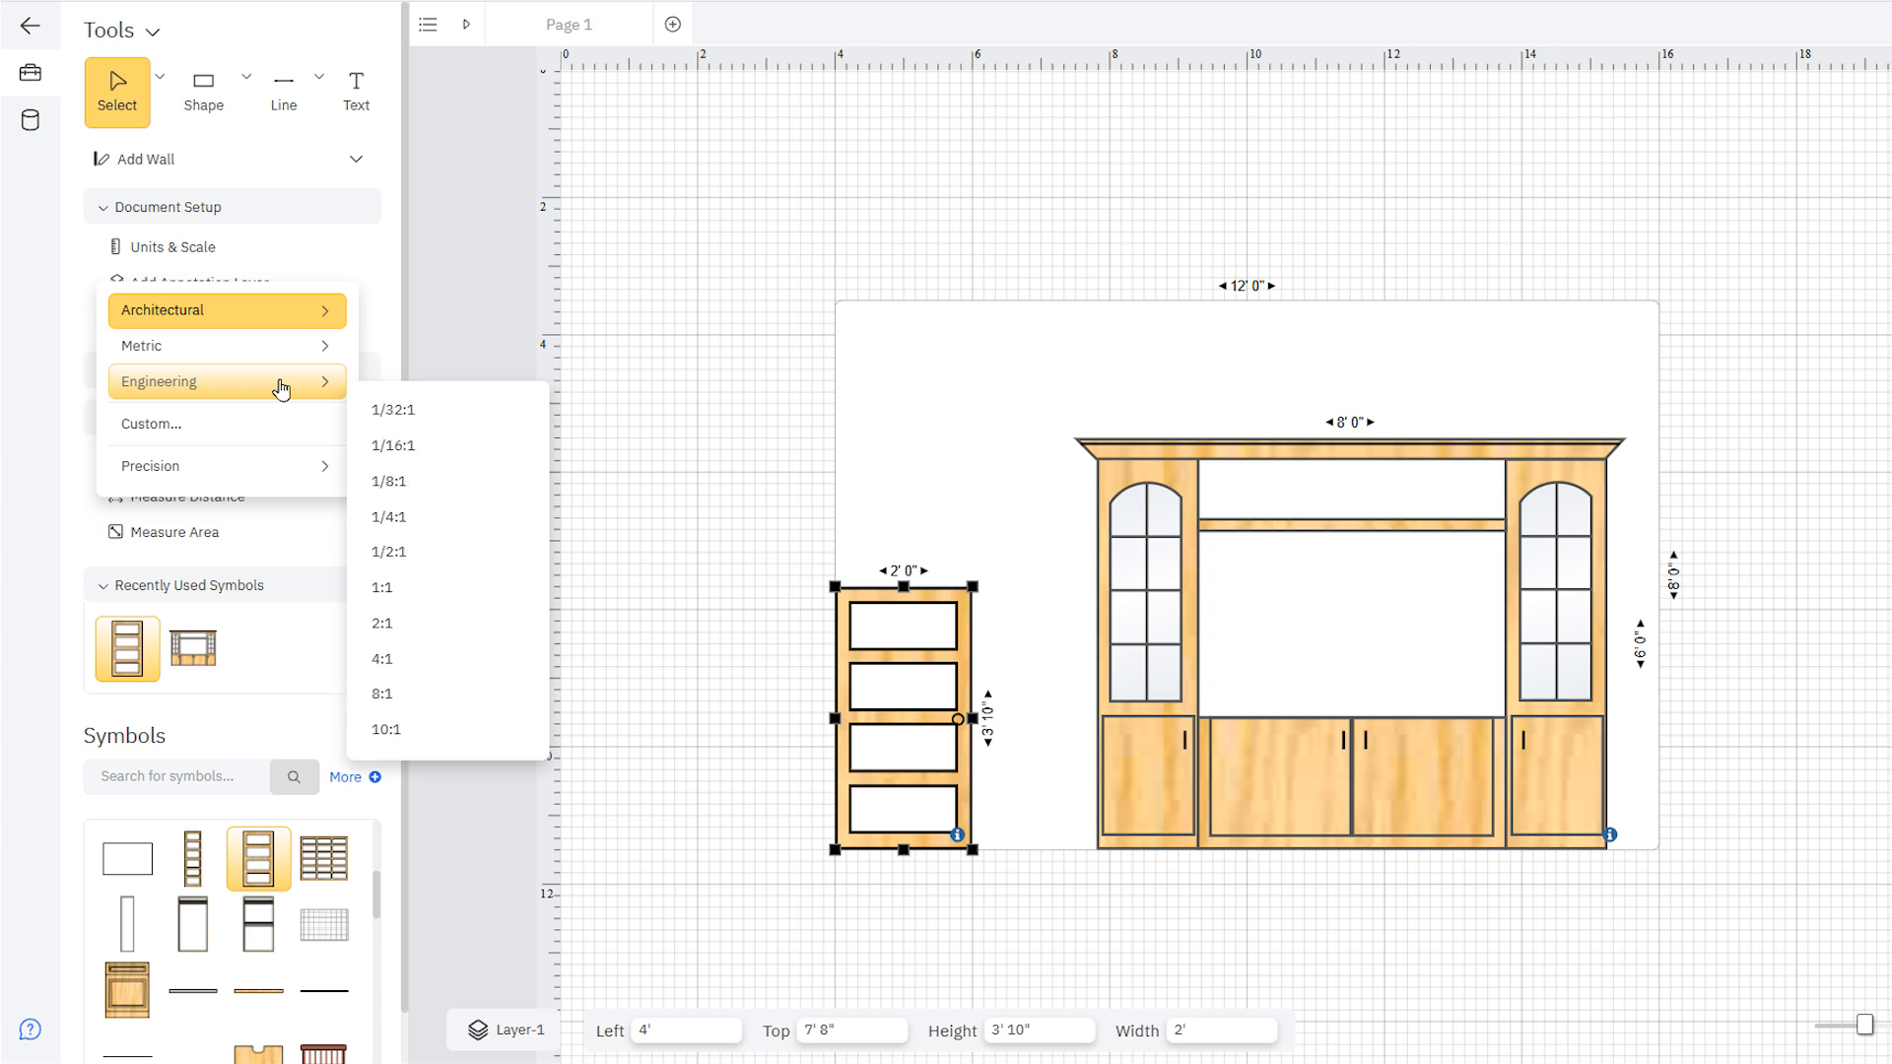
left_click(151, 423)
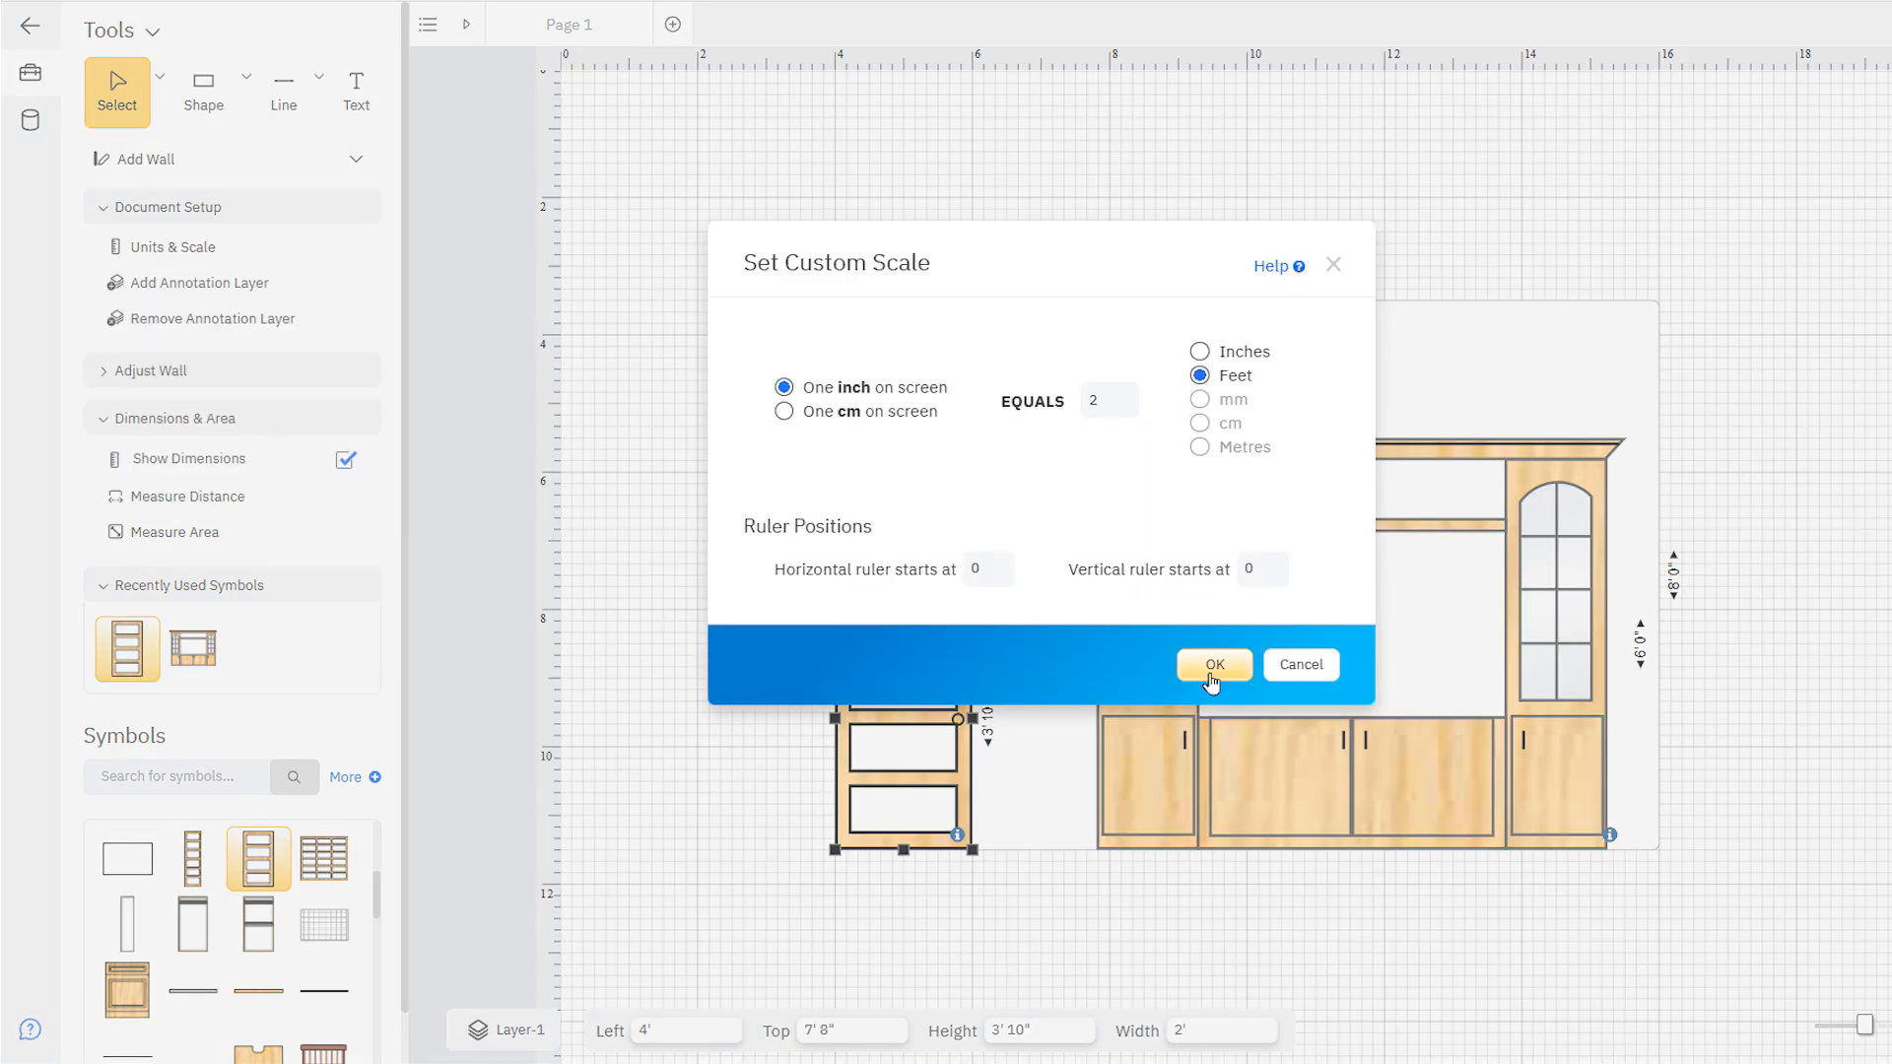
left_click(1214, 665)
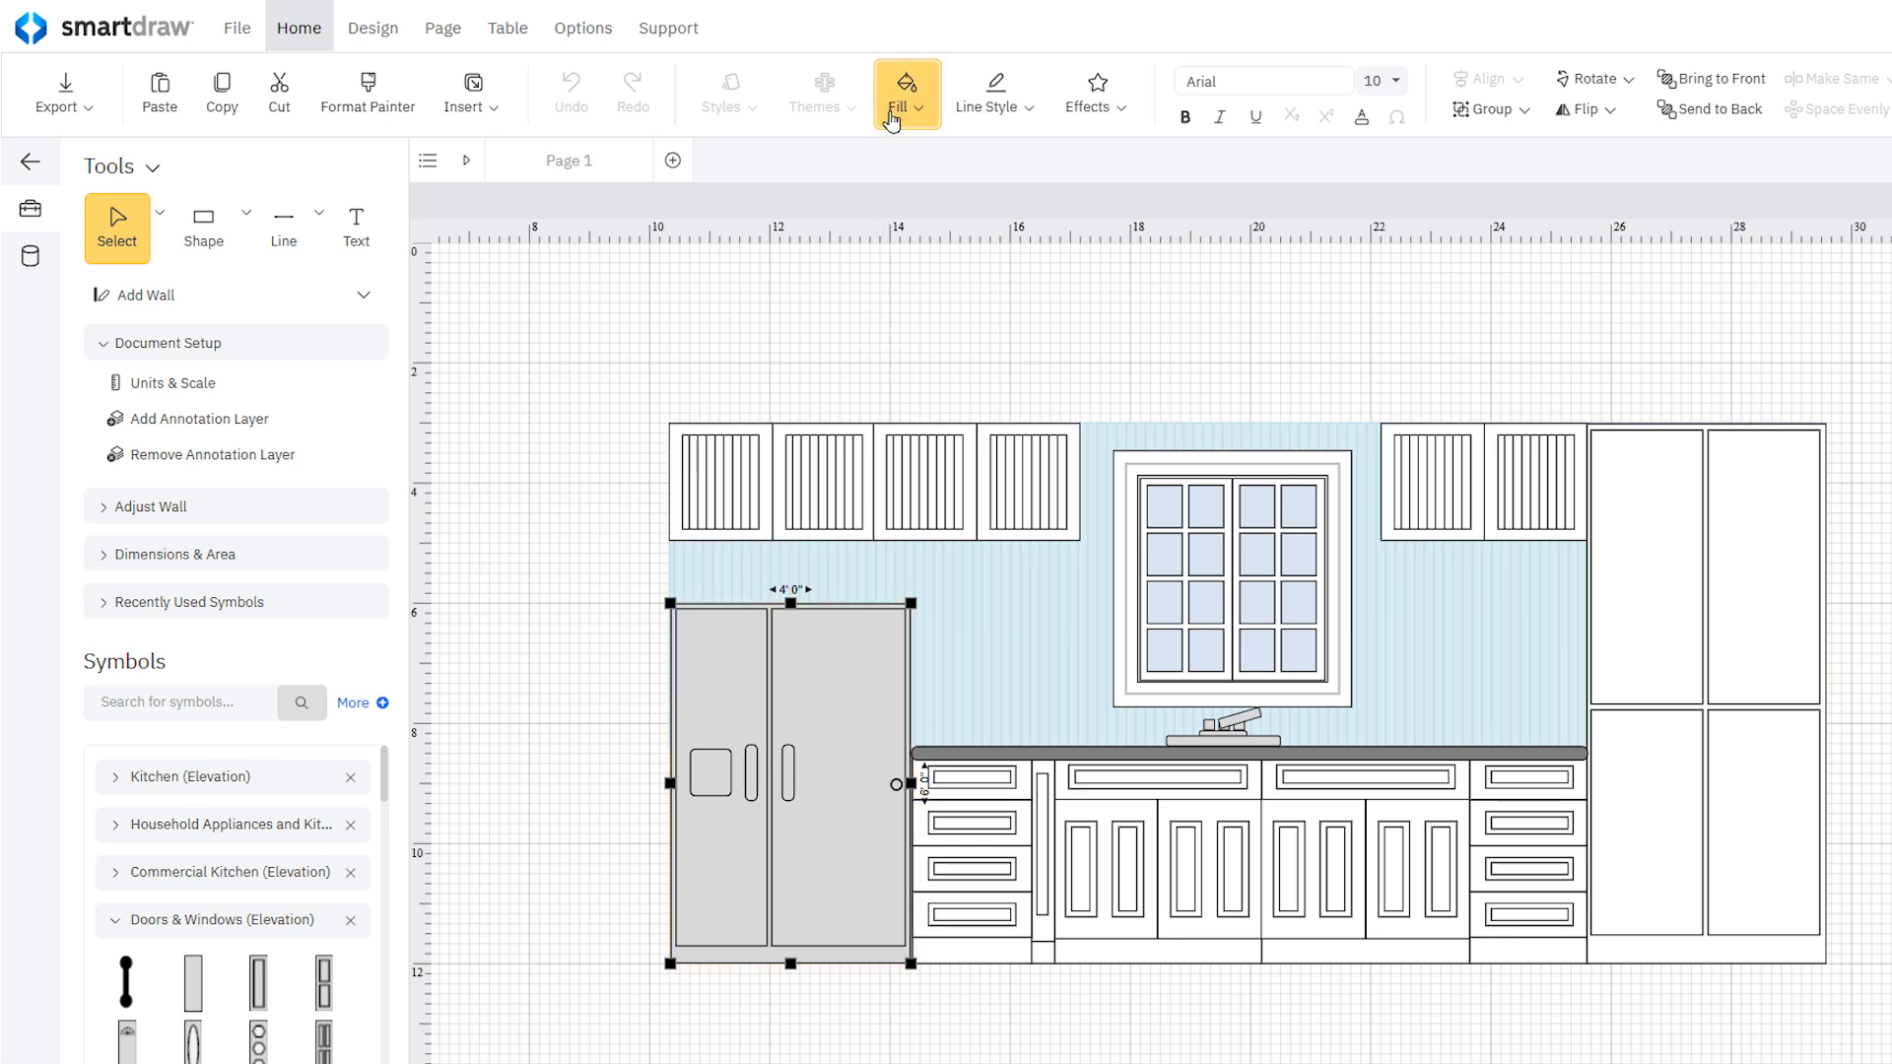
- Fill the refrigerator yellow and bring up Set Fill Texture for the wall backing
left_click(904, 91)
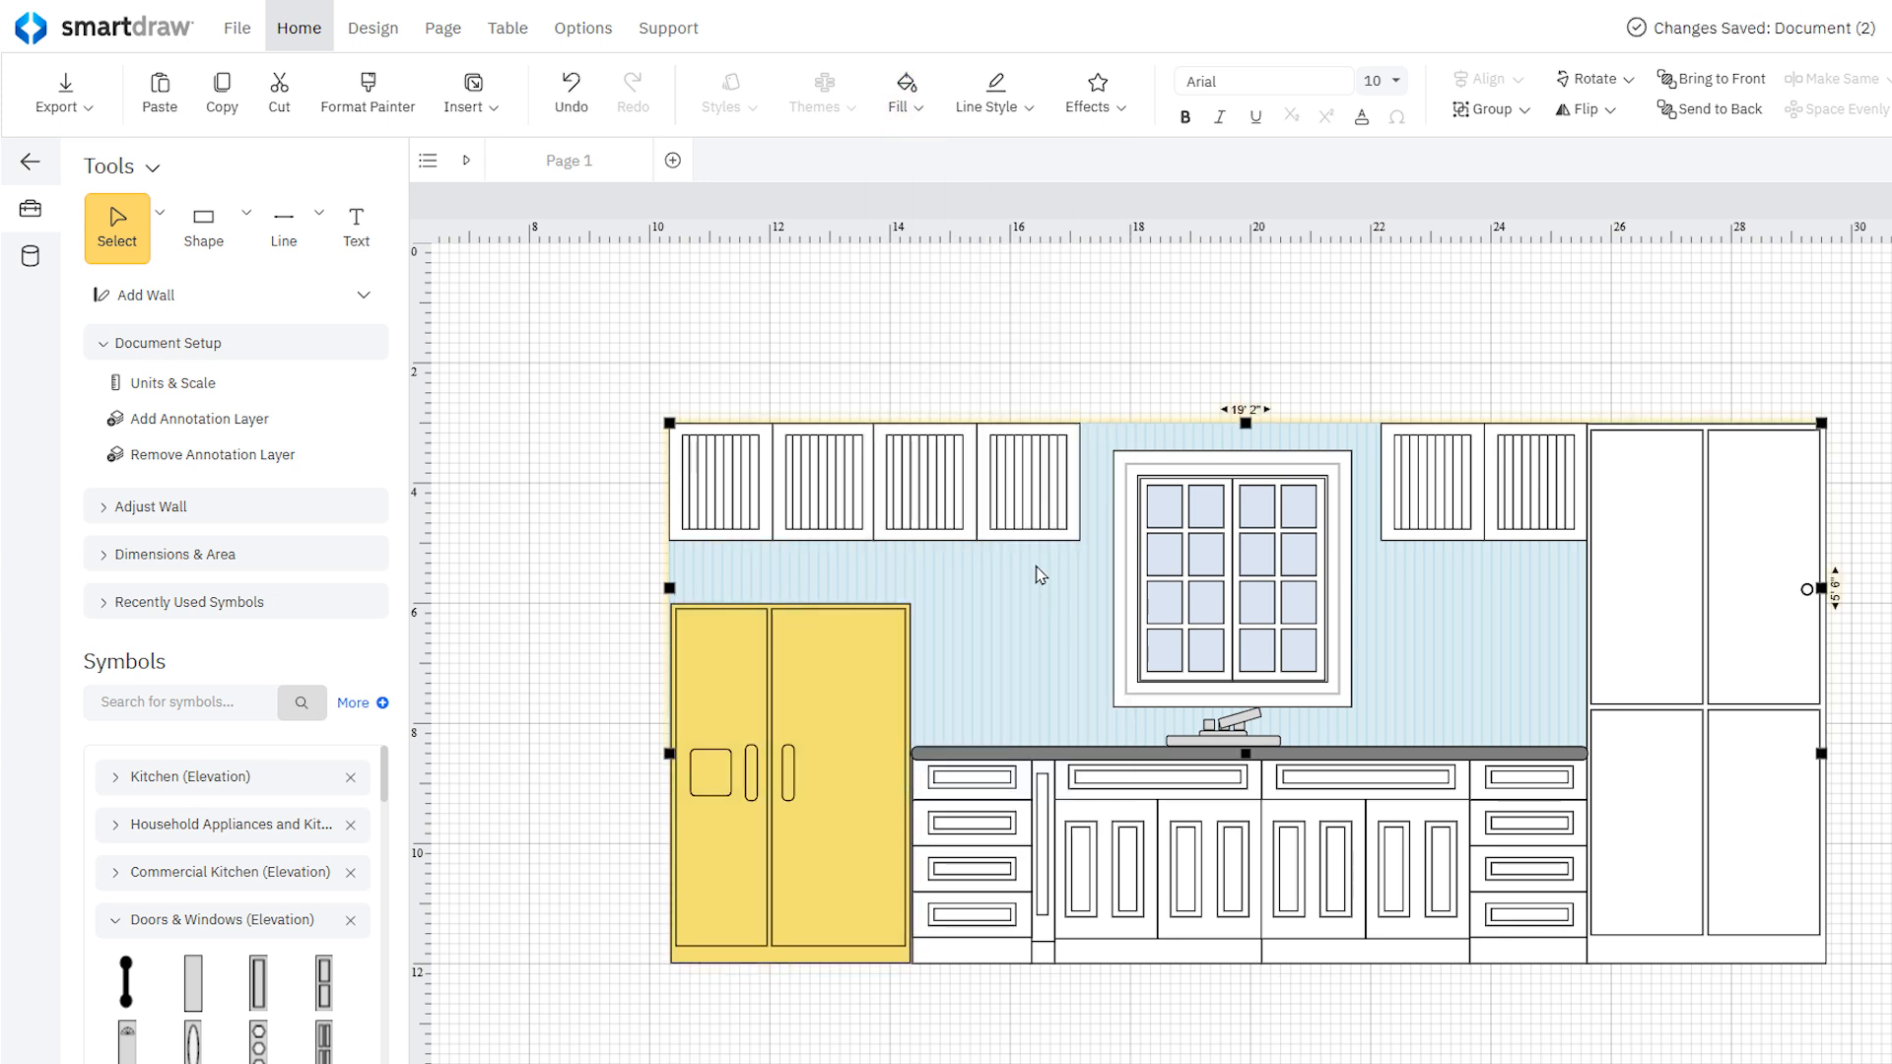
left_click(896, 83)
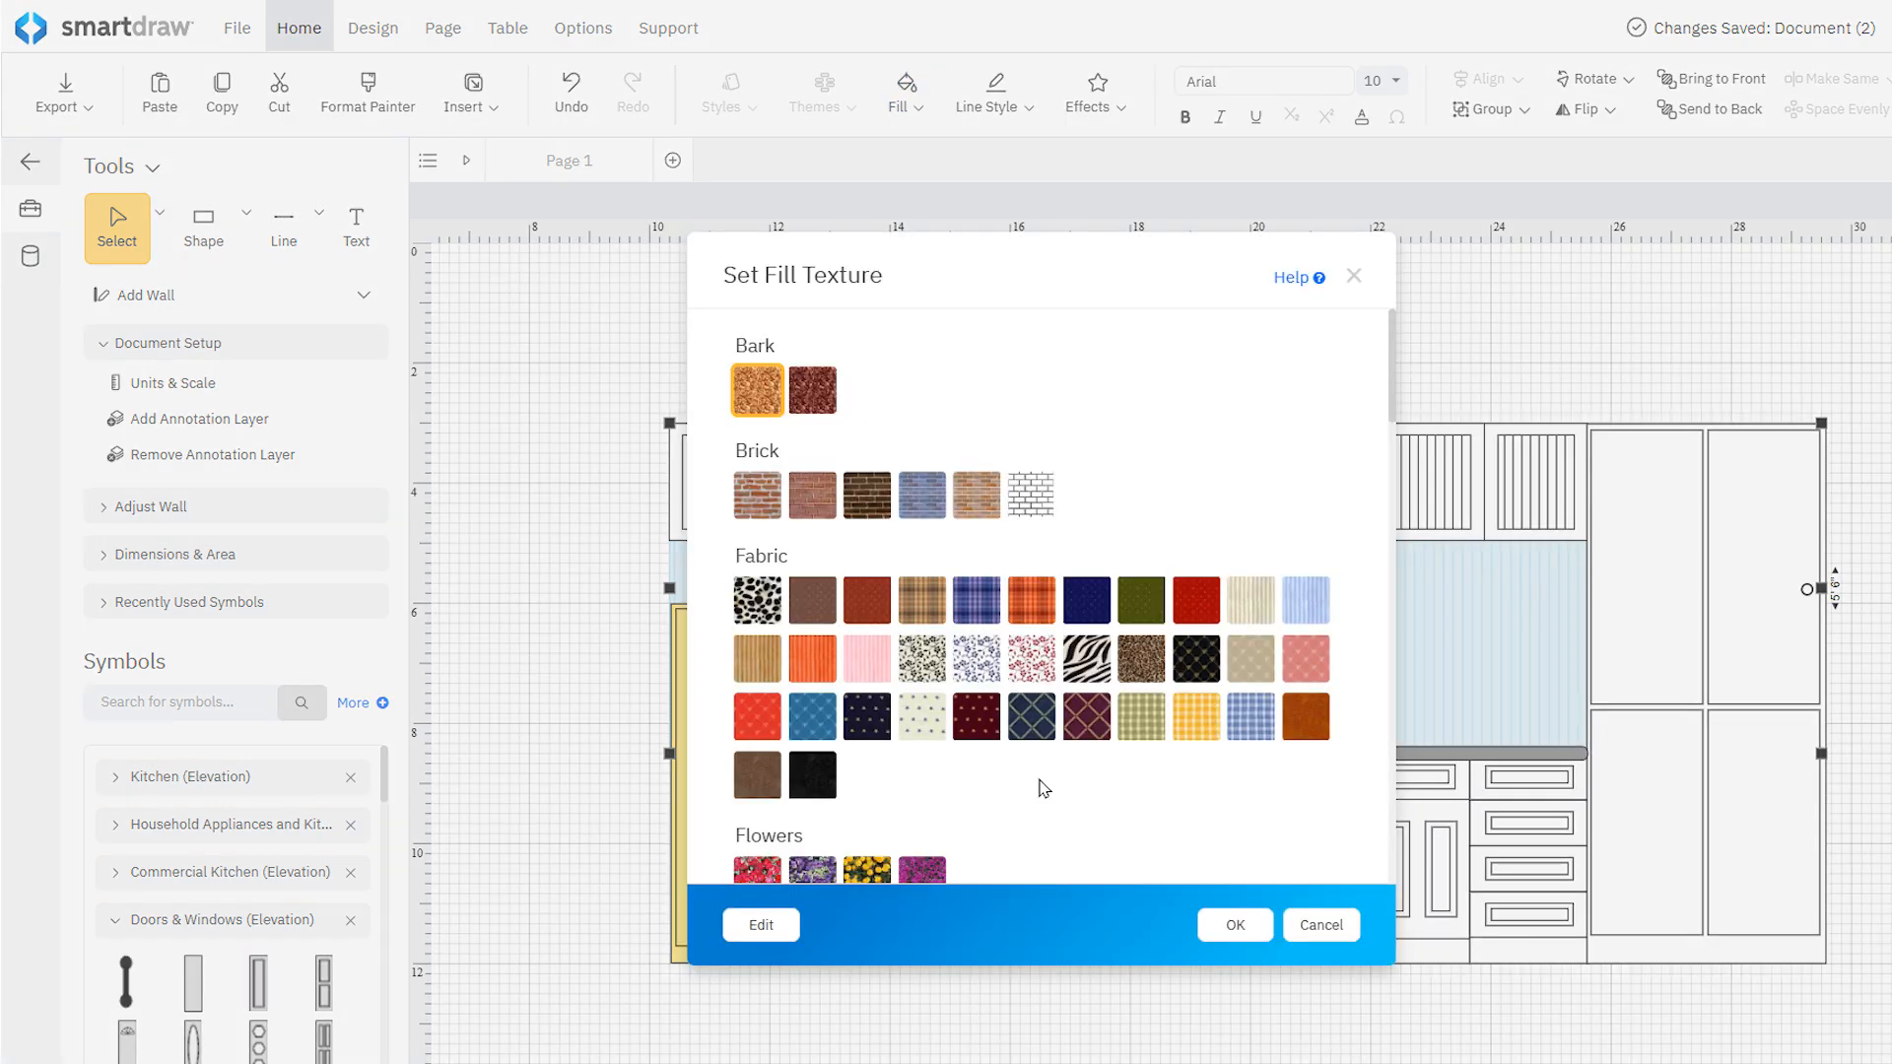
left_click(1233, 924)
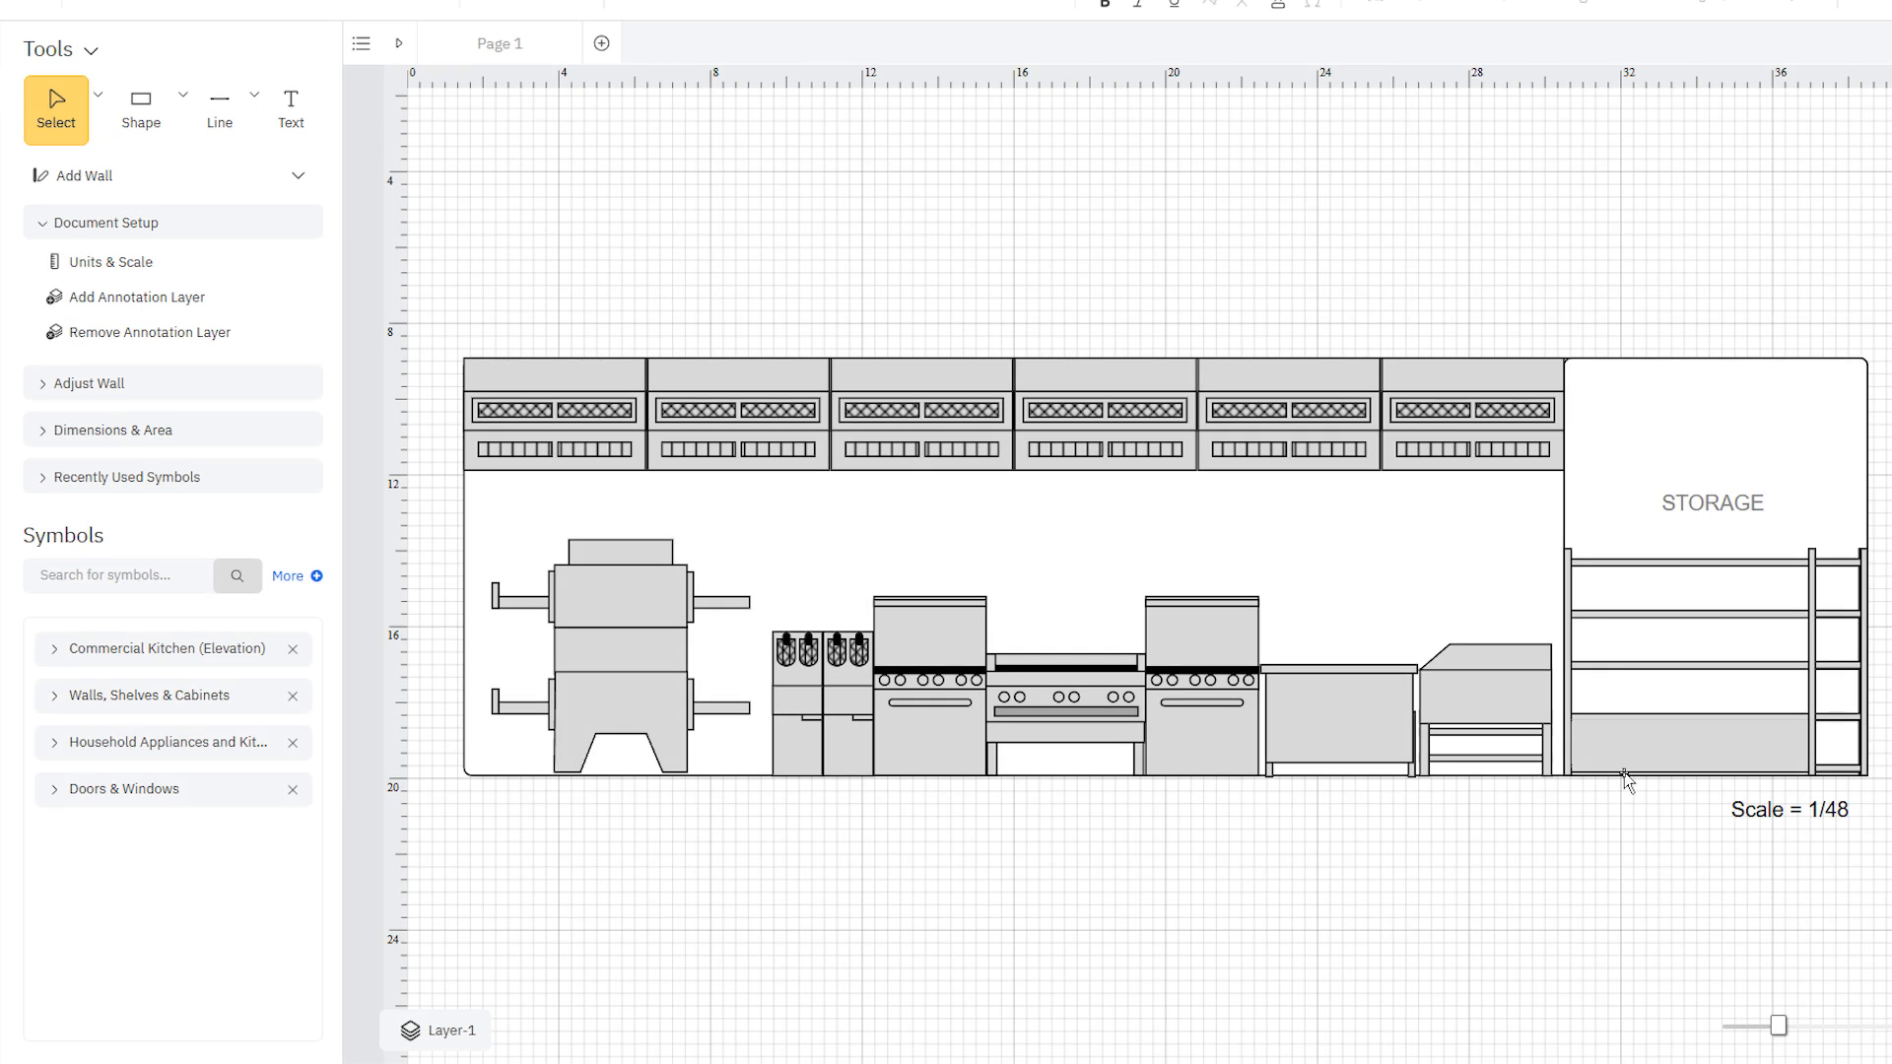
- Label the bottom storage shelf 'POTS & PANS' and move the PREP STATION label above the counters
left_click(1677, 742)
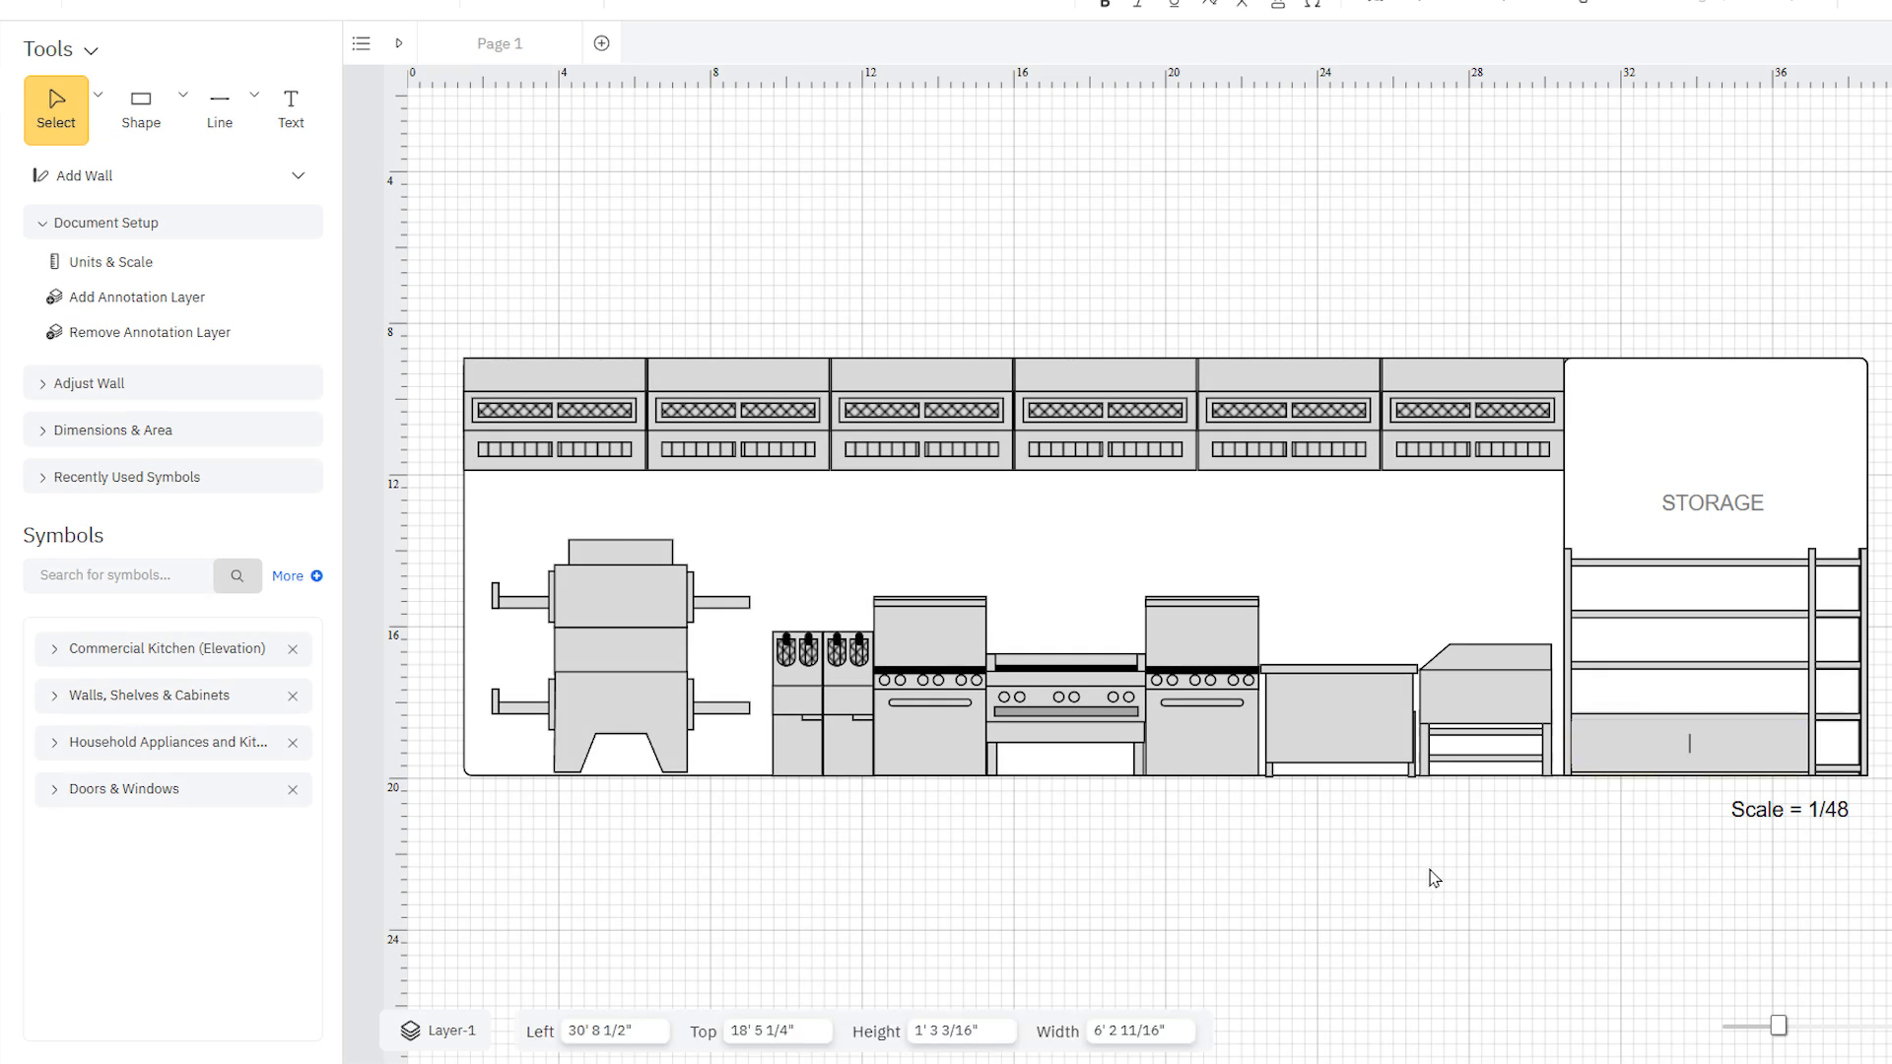
type("POTS & PANS")
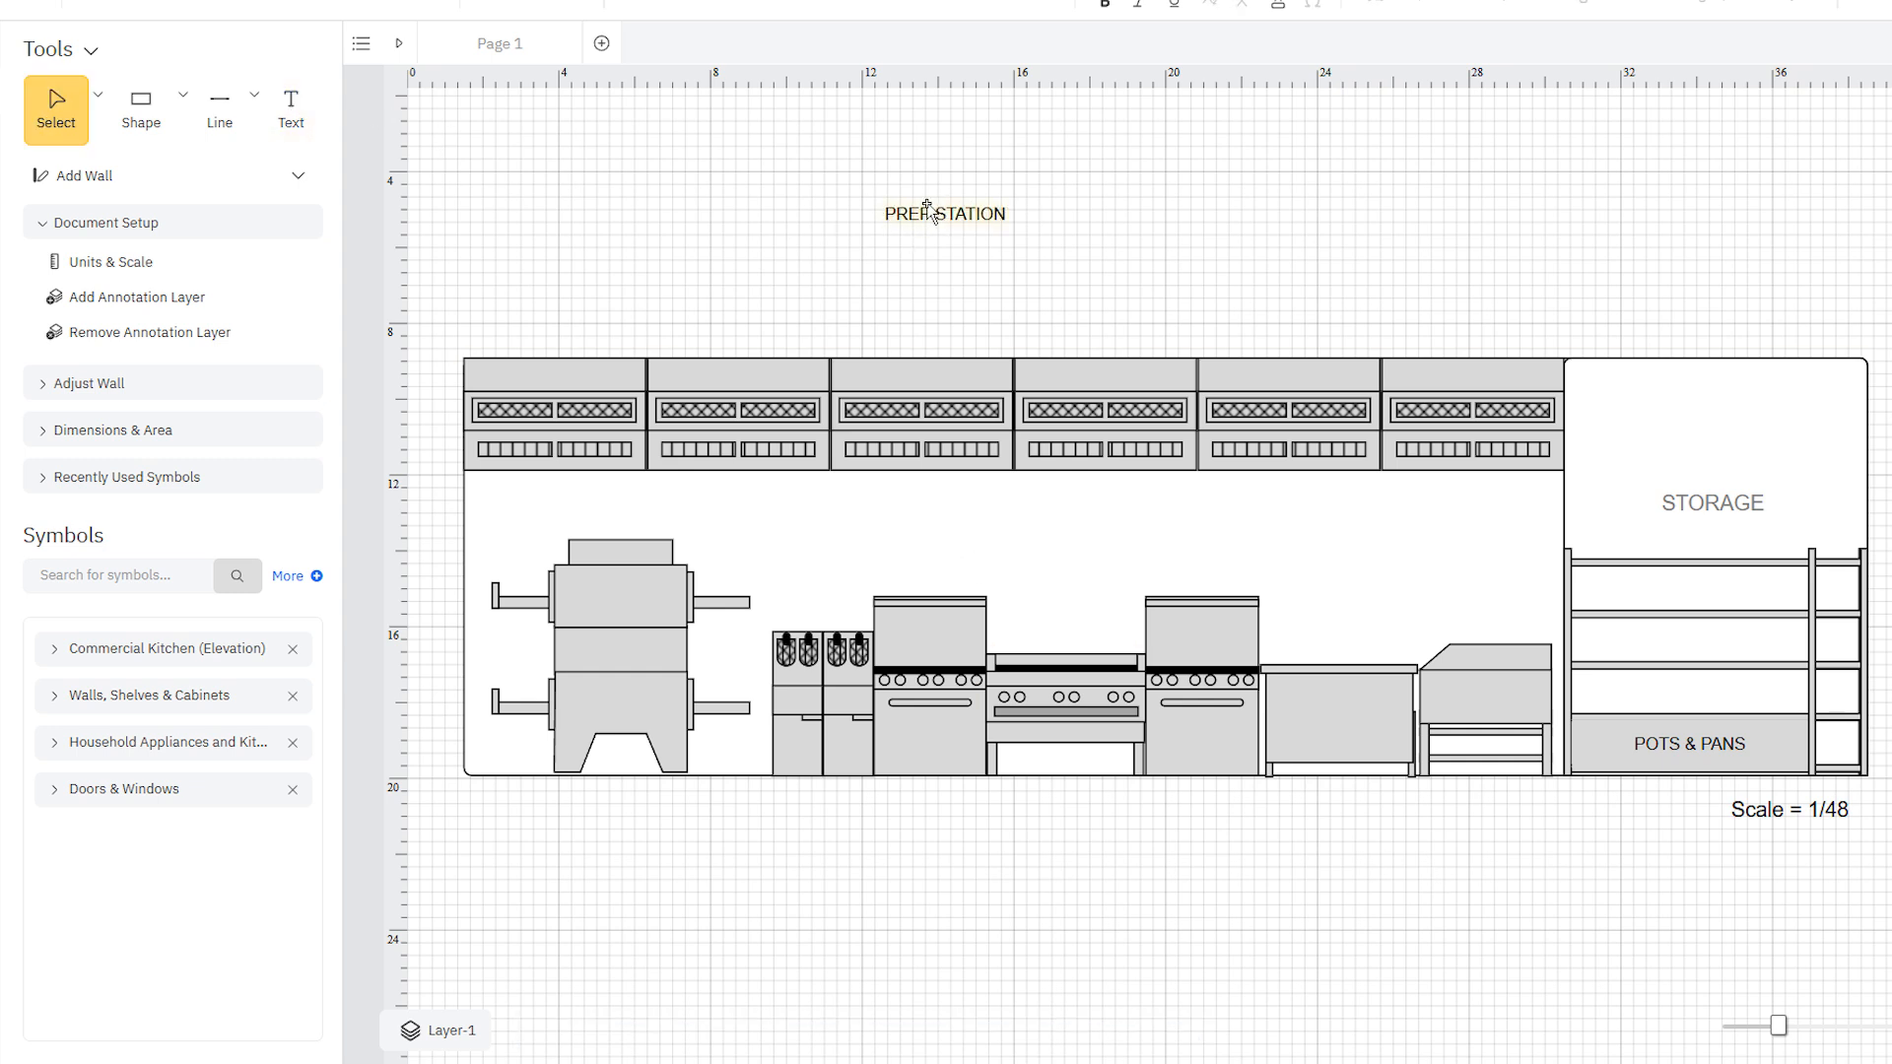
left_click_drag(945, 214, 1382, 557)
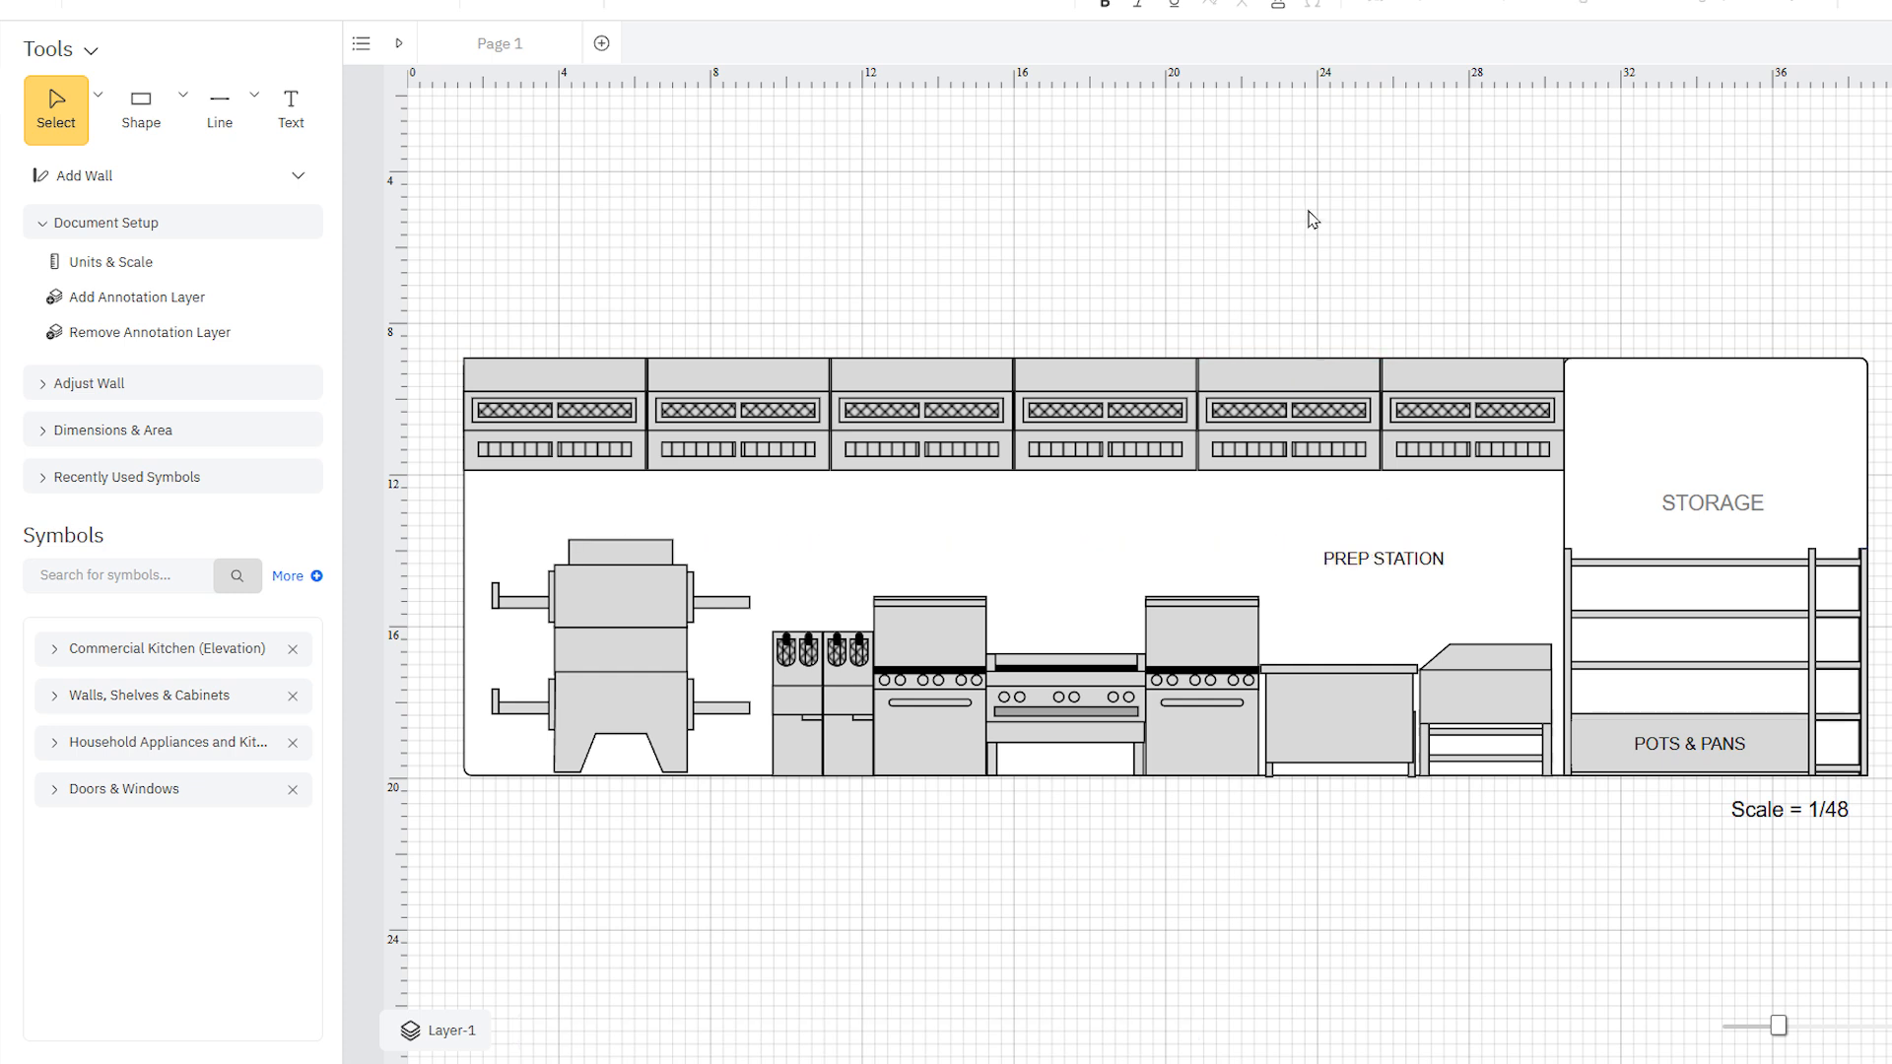